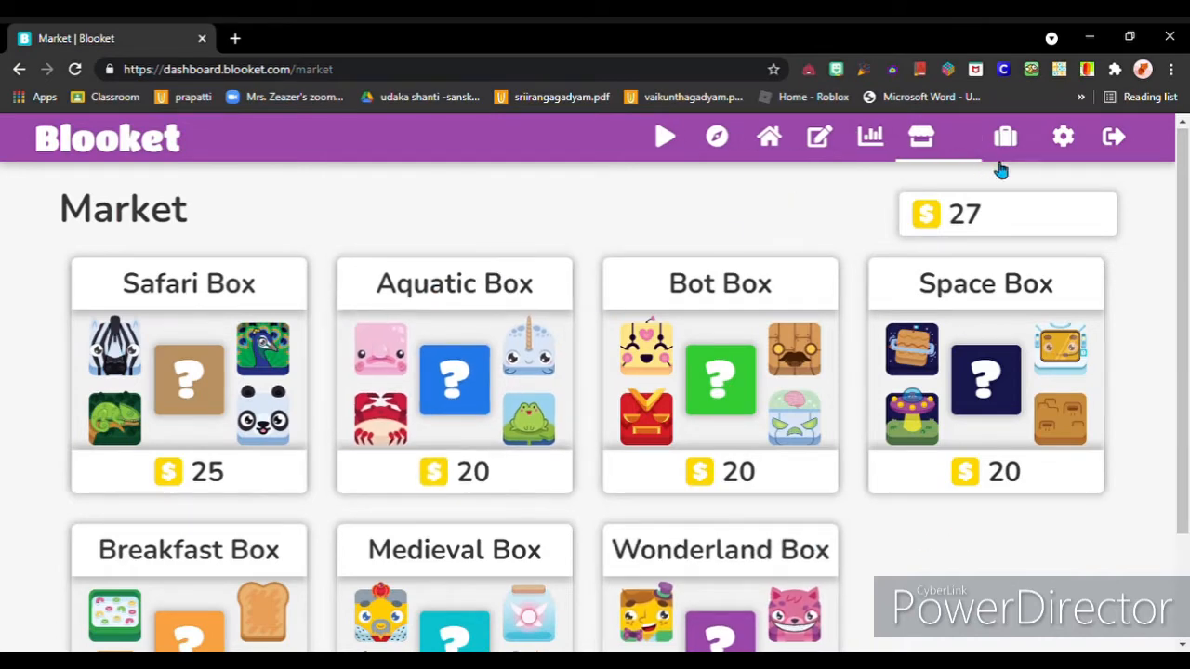
Browse My Blooks and view the Lion and Lovely Frog blook details
left_click(1006, 137)
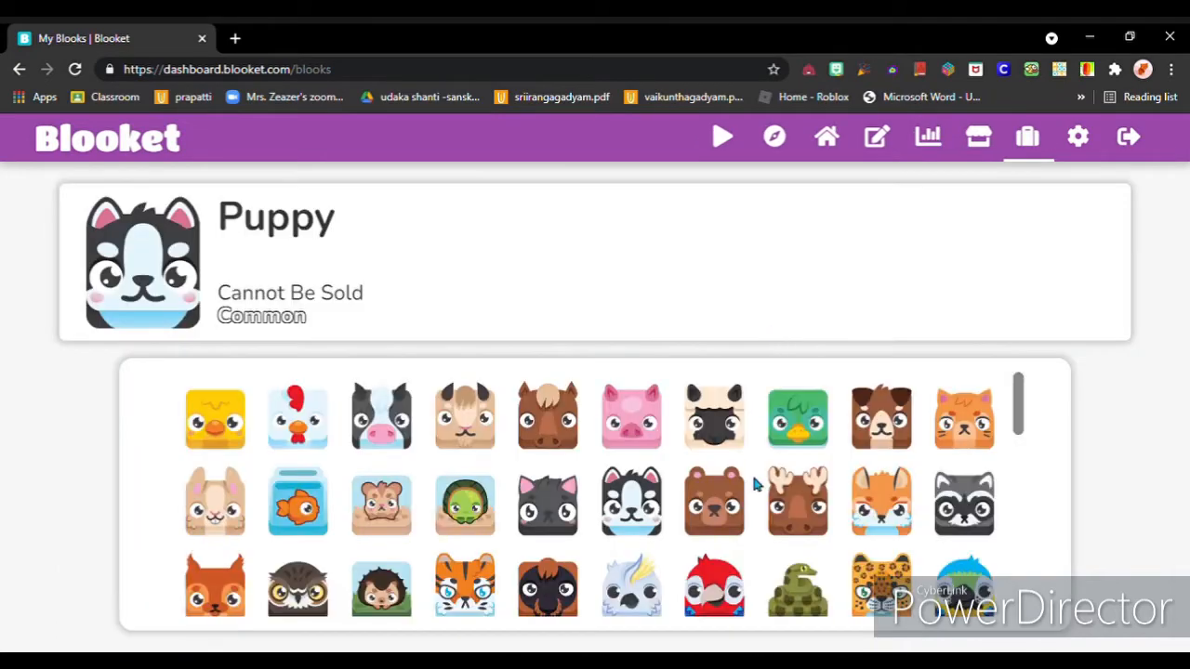
scroll("down", 3)
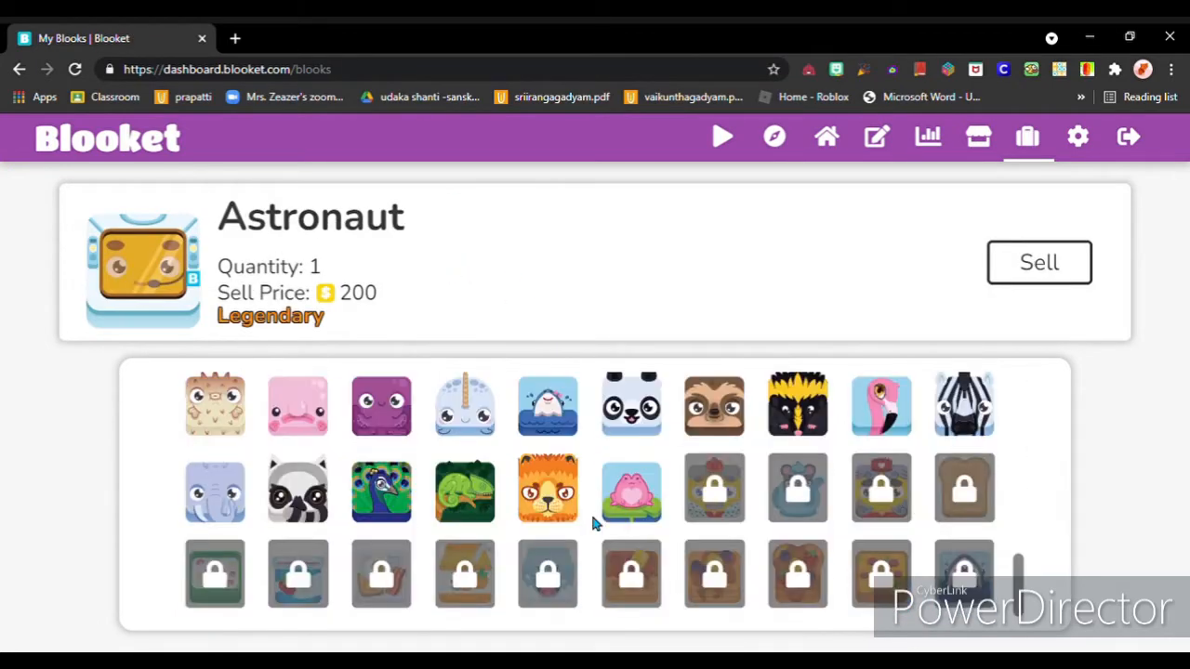
left_click(546, 488)
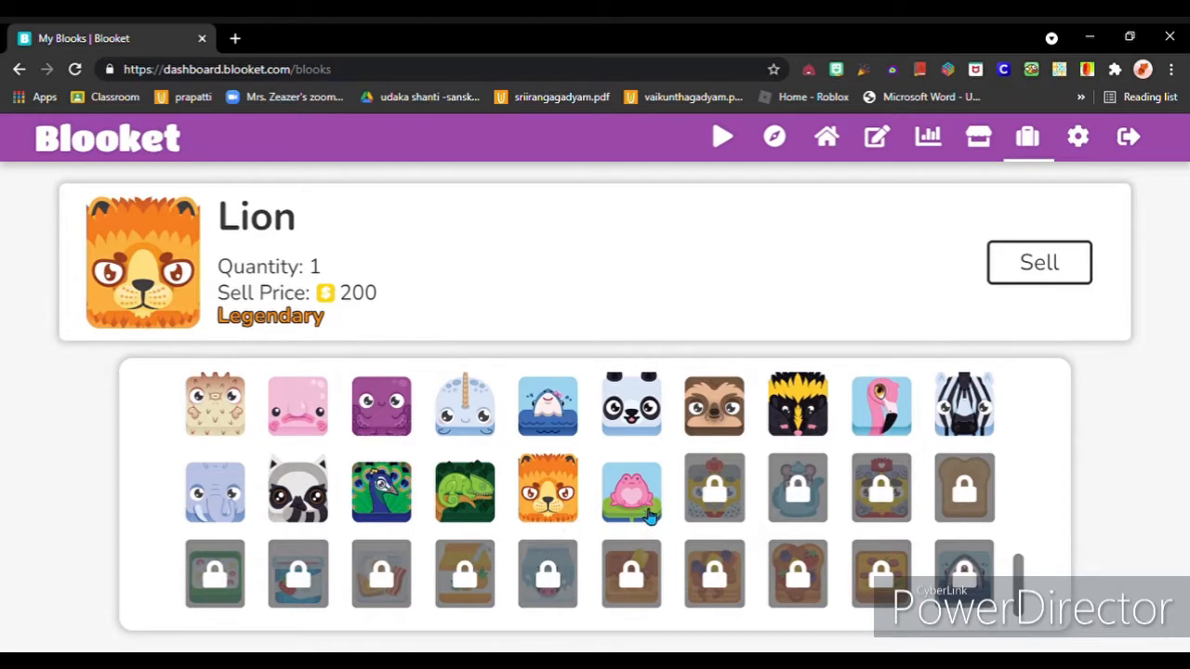
left_click(632, 490)
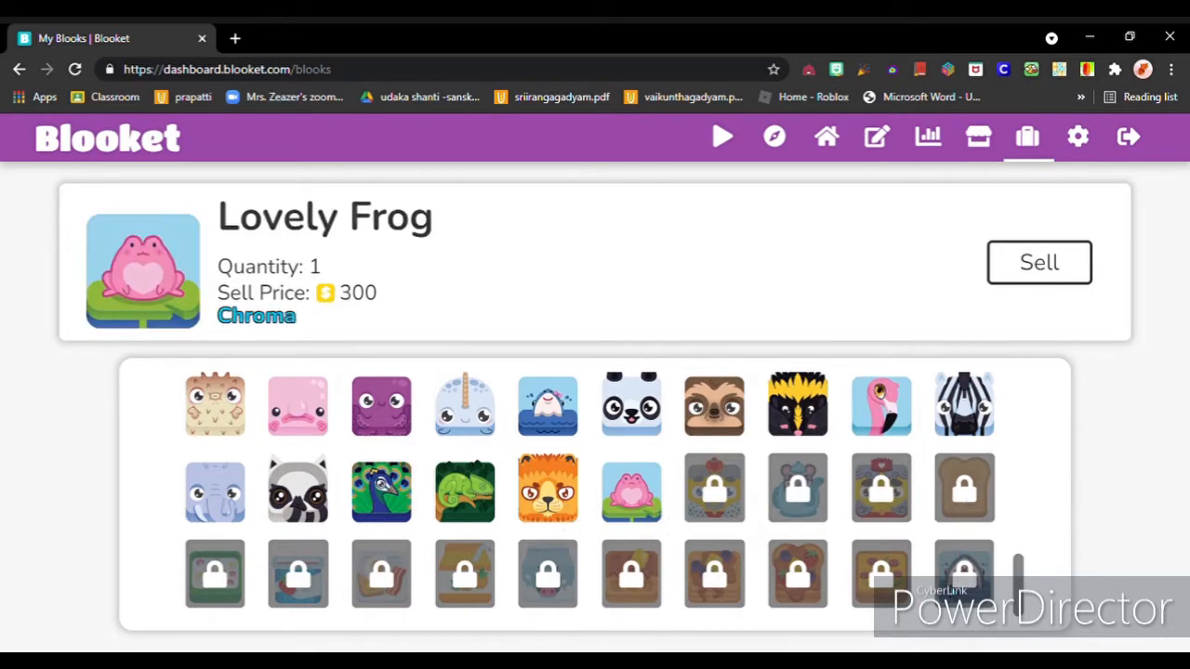
mouse_move(702, 552)
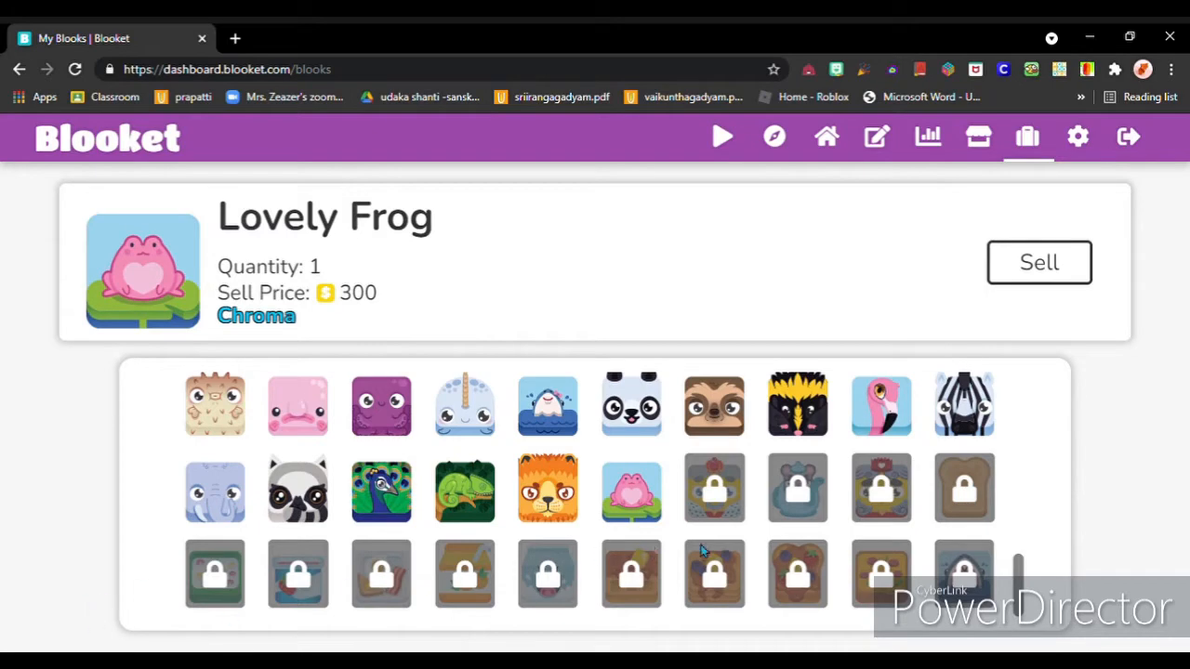
mouse_move(786, 313)
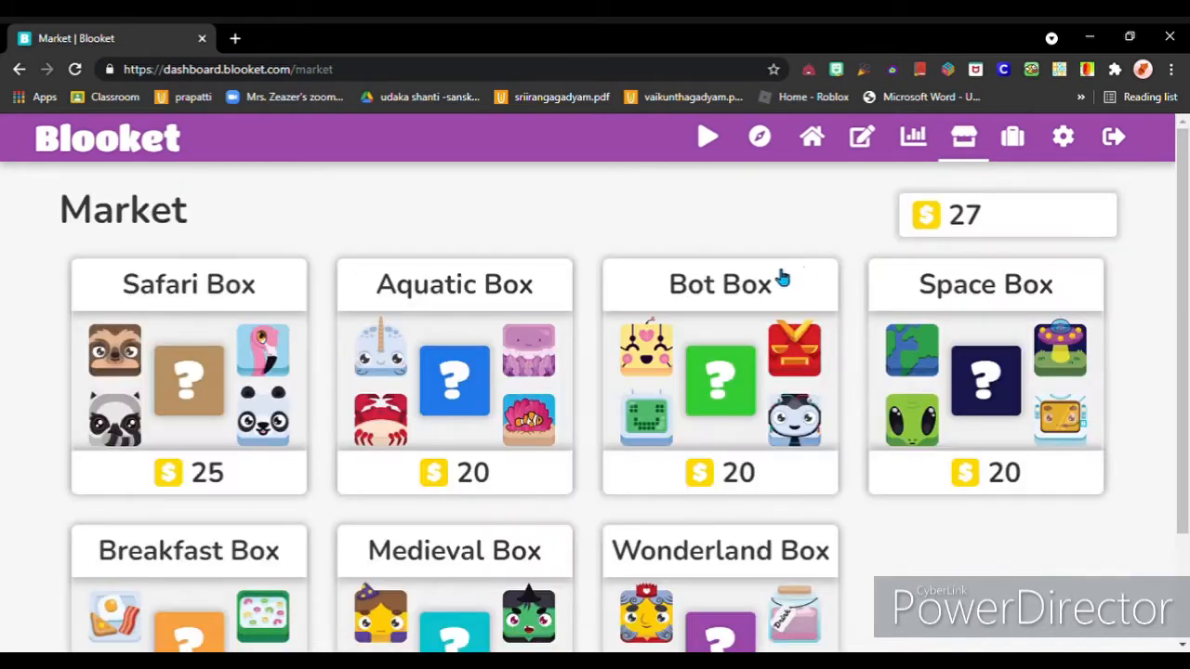
Buy a Breakfast Box from the Market for 15 tokens, leaving 12
scroll("down", 3)
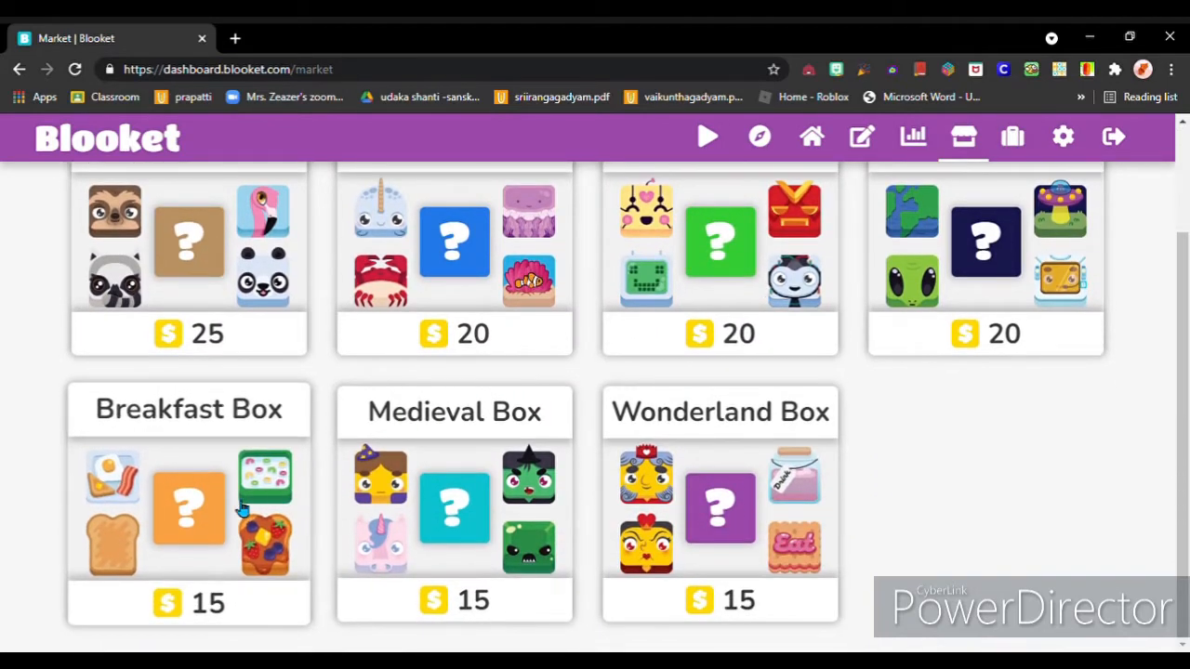
left_click(189, 506)
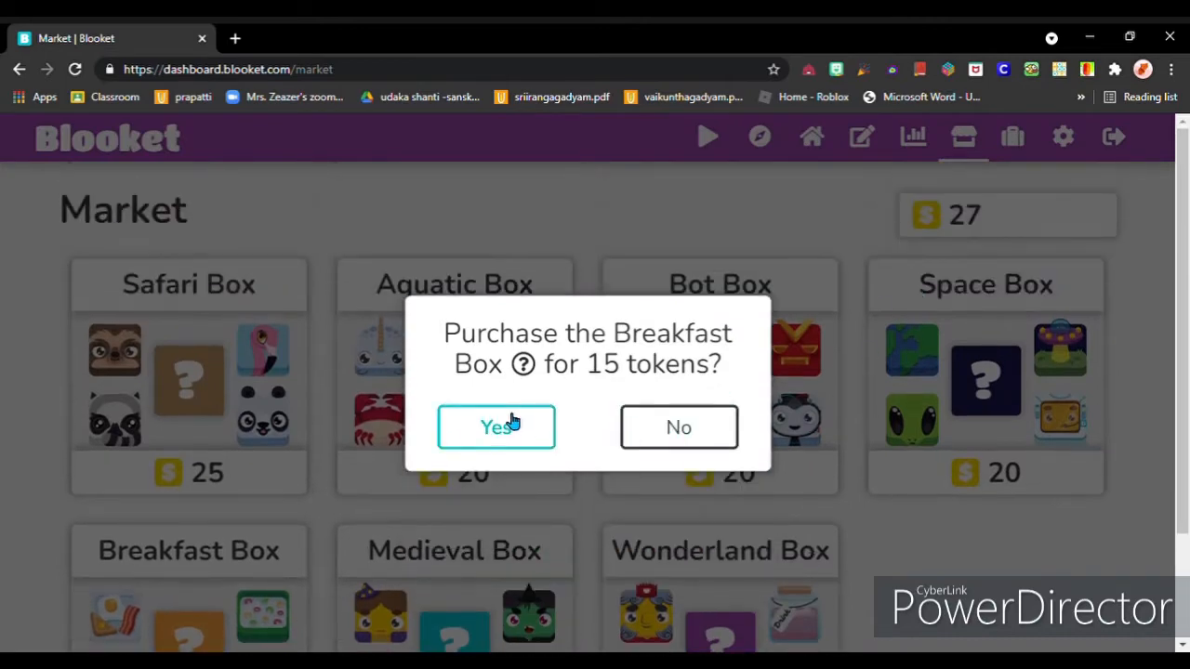
left_click(496, 426)
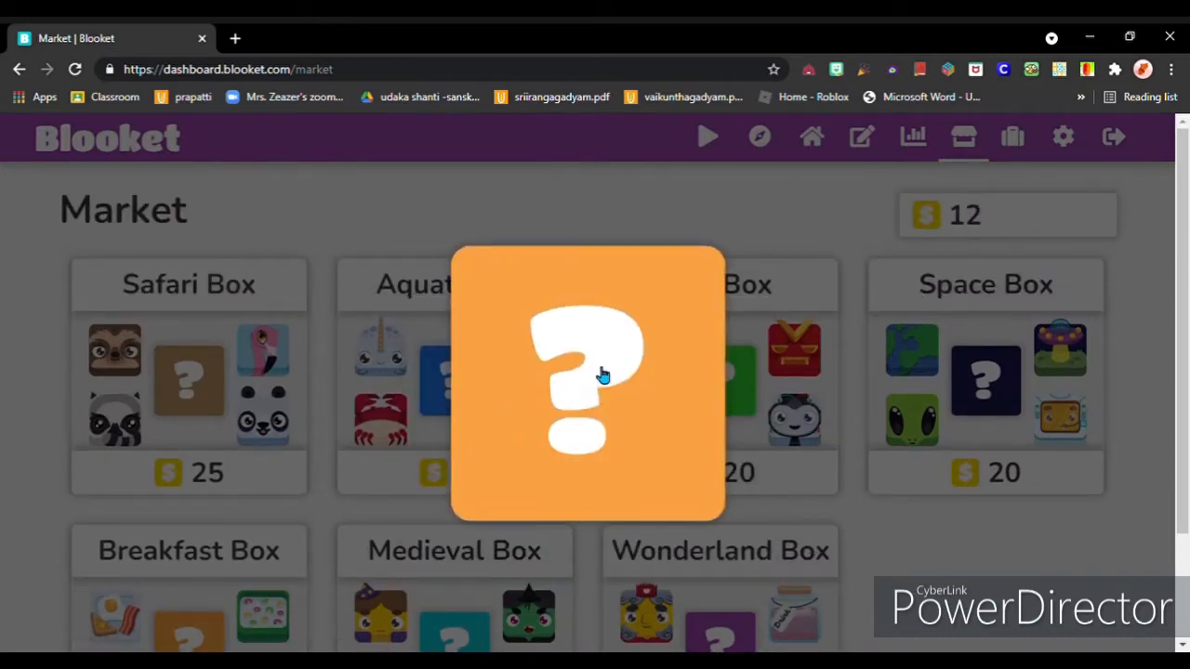
mouse_move(604, 390)
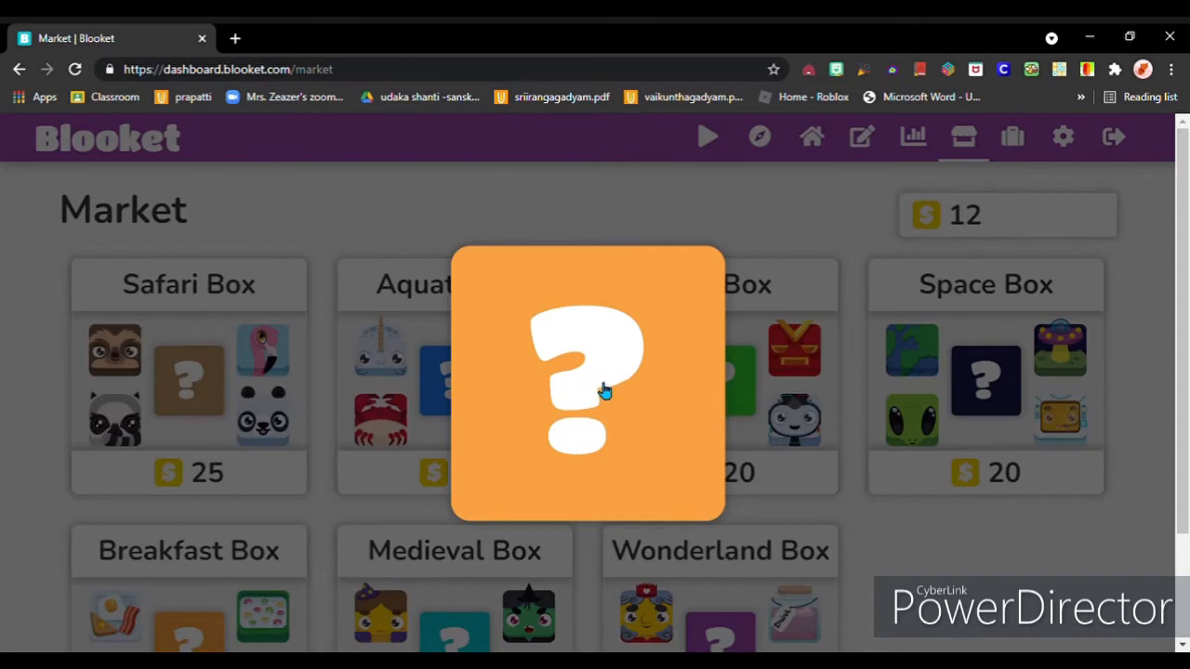
mouse_move(609, 217)
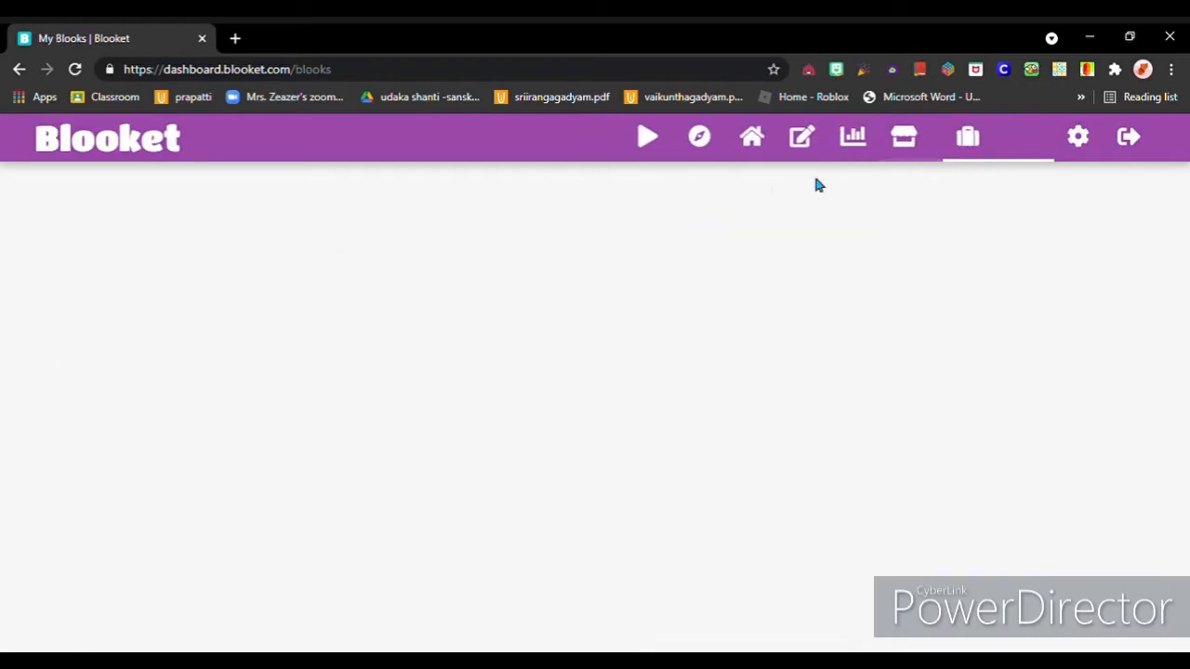
Sell two Pufferfish blooks, cutting them from 8 to 6, and return to the Market
left_click(967, 136)
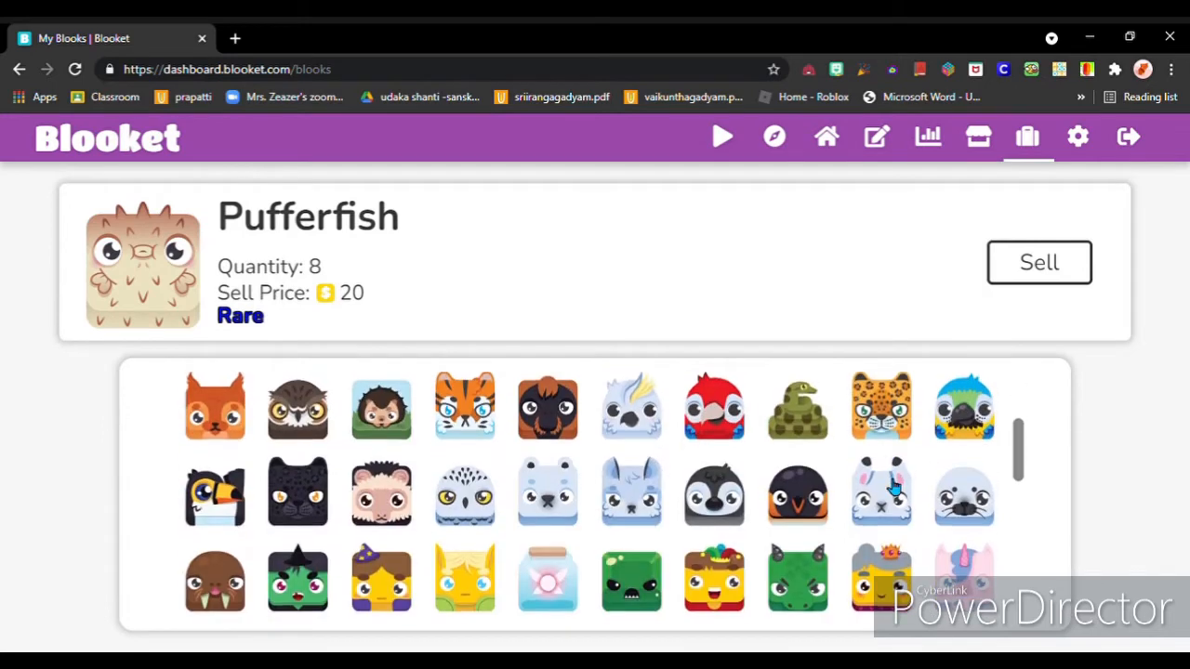
left_click(1039, 262)
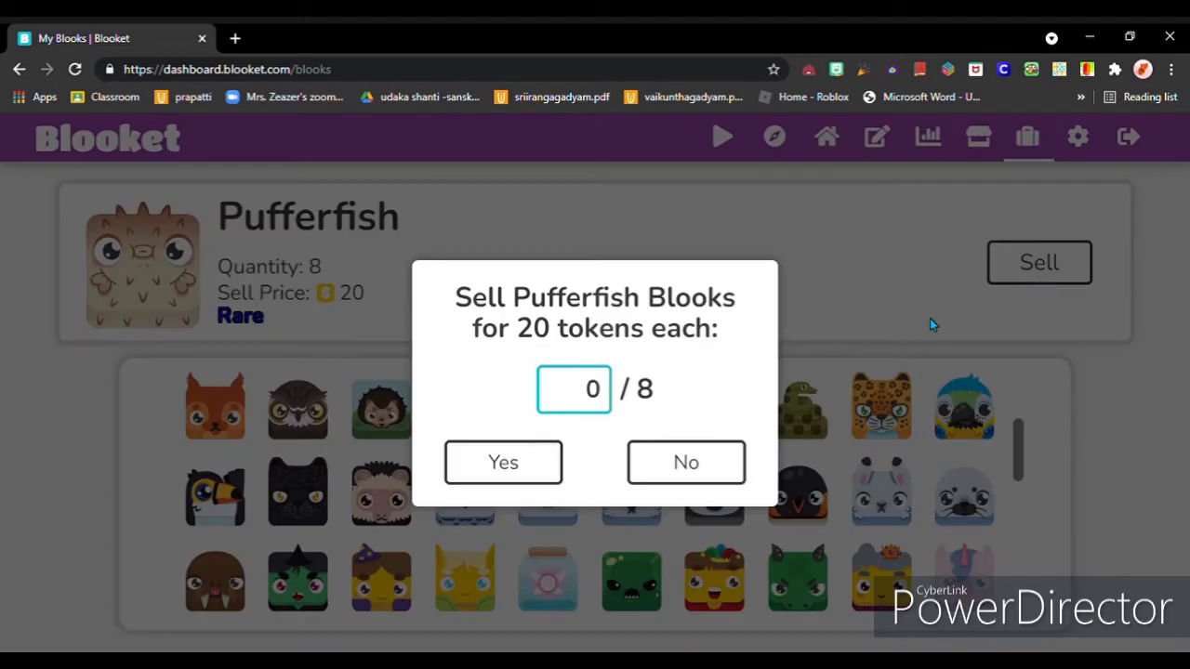
left_click(503, 462)
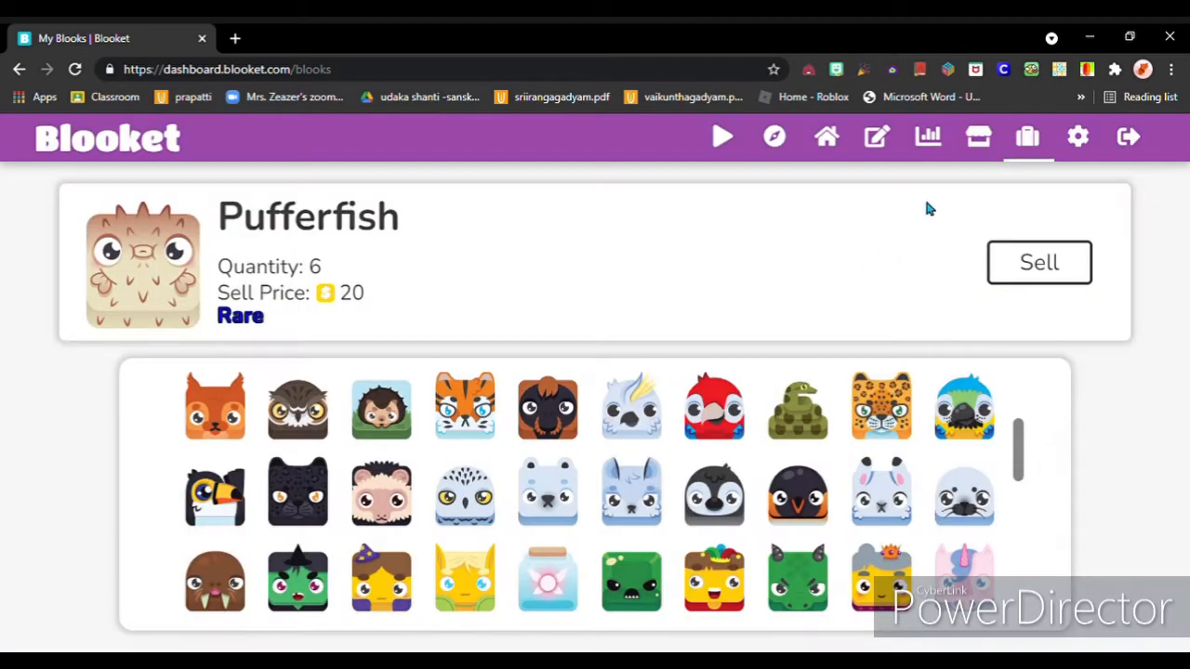
left_click(963, 137)
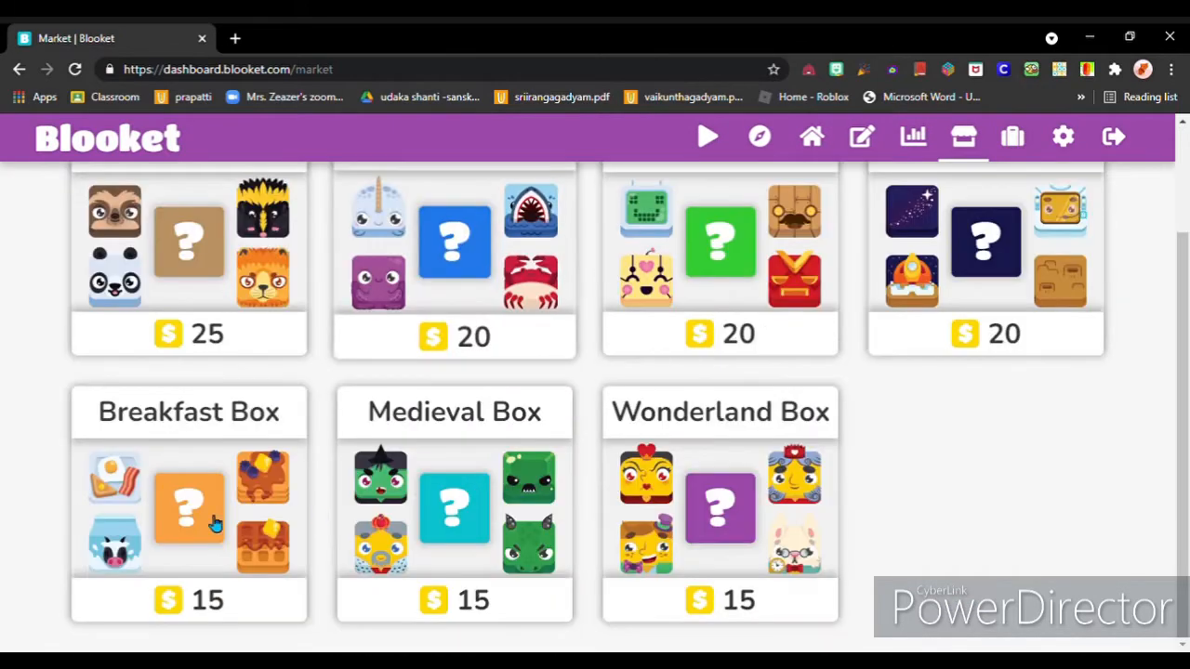
Buy and open two Breakfast Boxes, revealing Toast and a Rare Pancakes blook
left_click(189, 506)
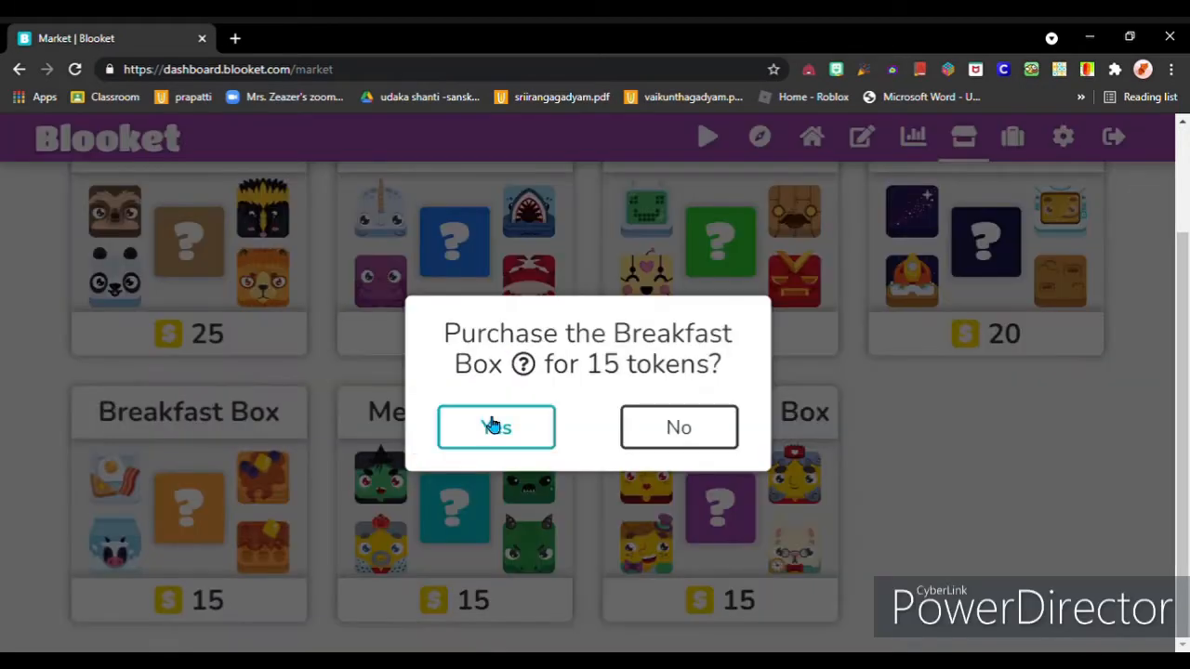
left_click(497, 427)
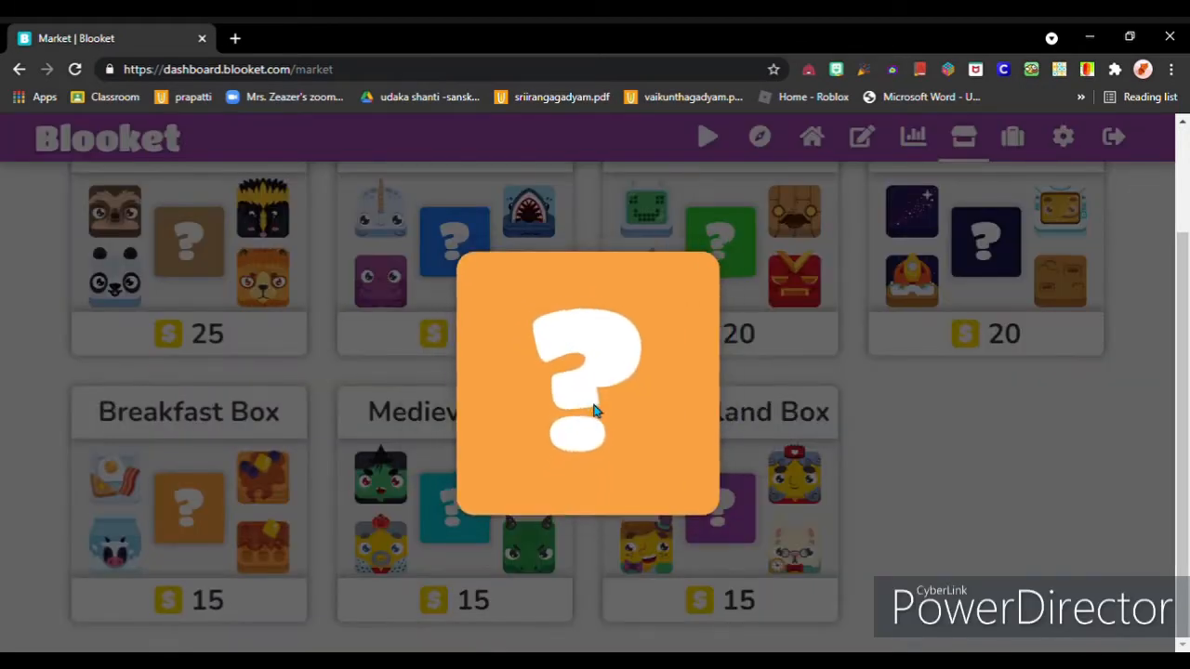
left_click(585, 386)
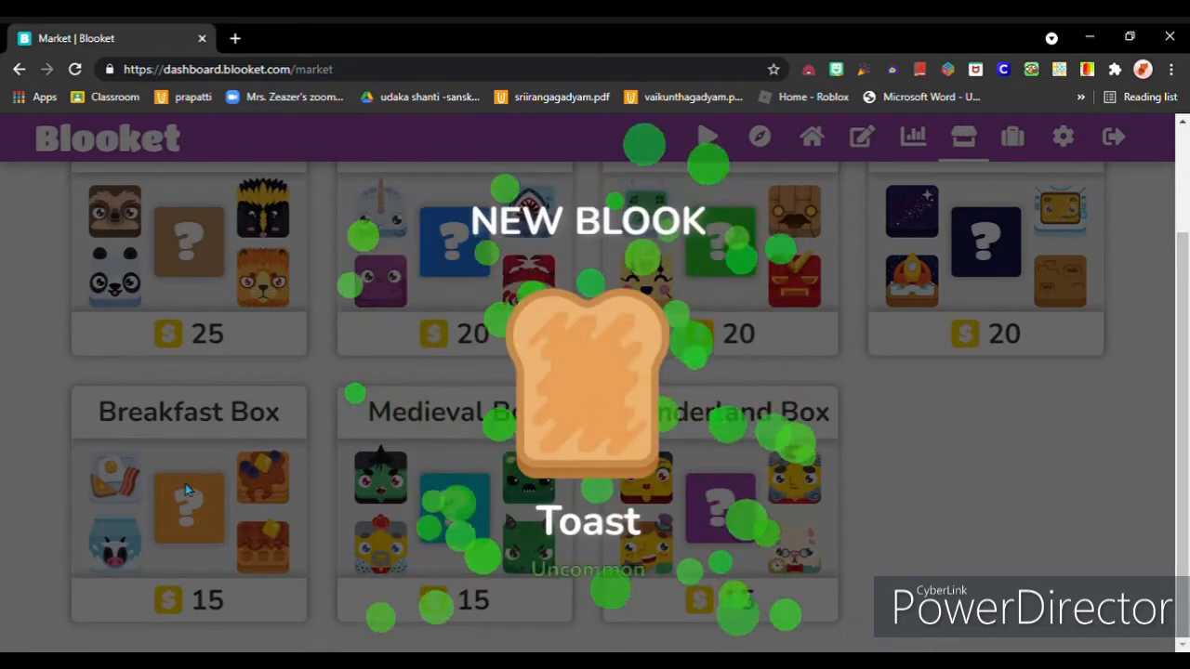
left_click(188, 506)
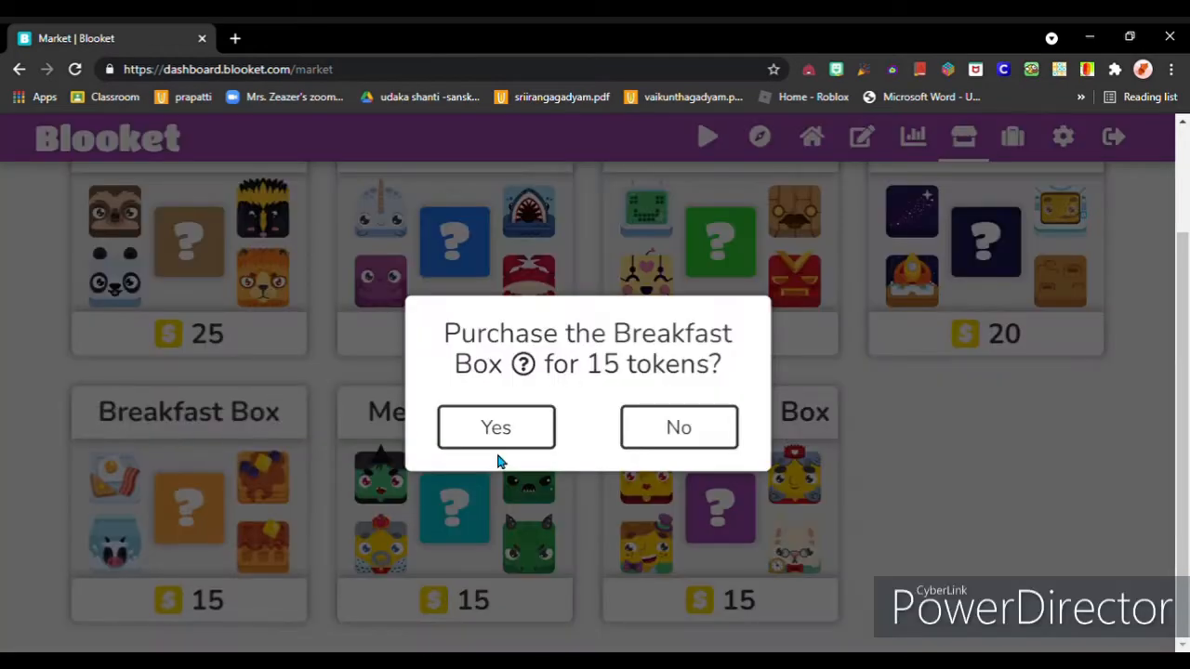
left_click(496, 426)
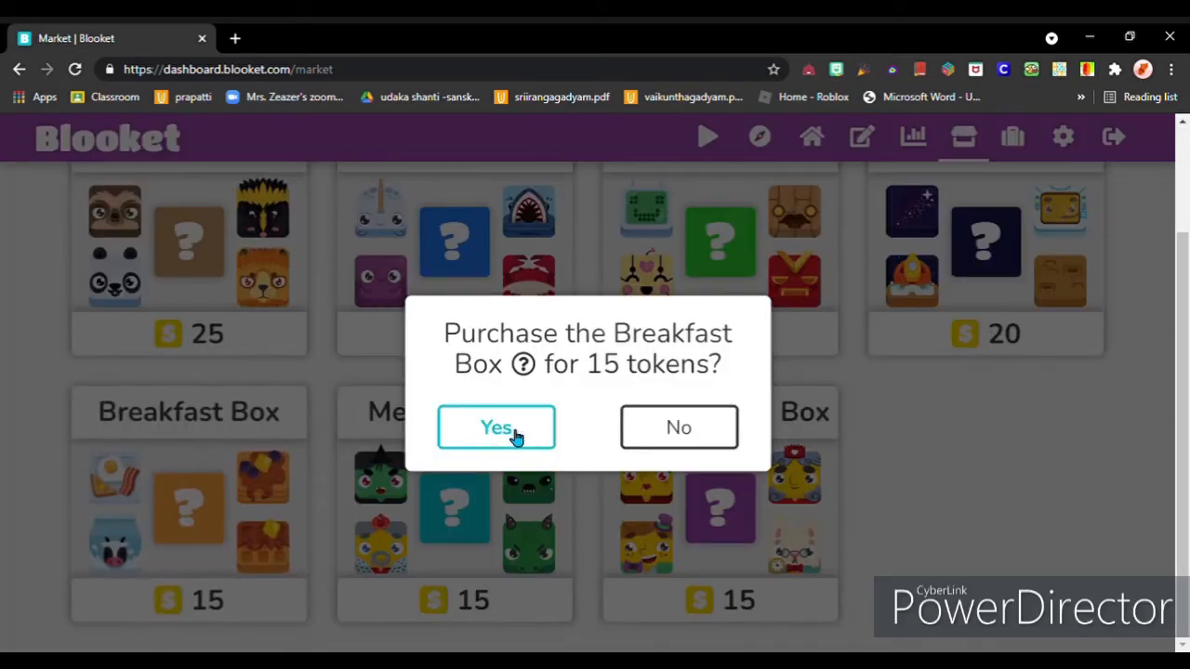
left_click(495, 427)
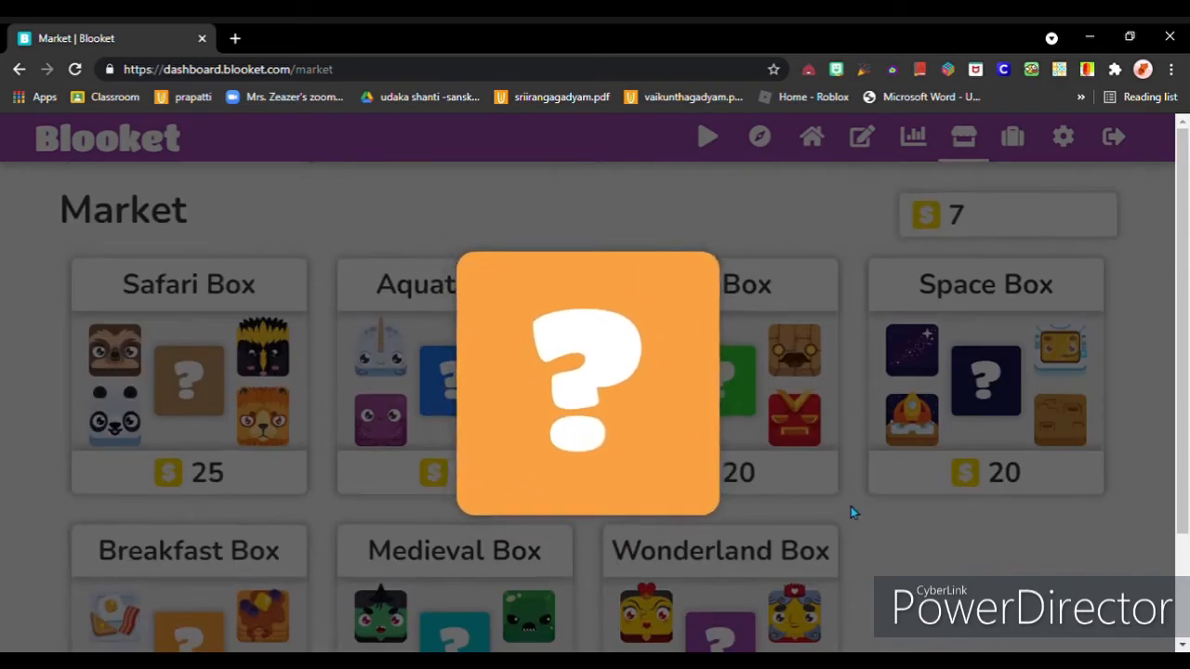
left_click(586, 384)
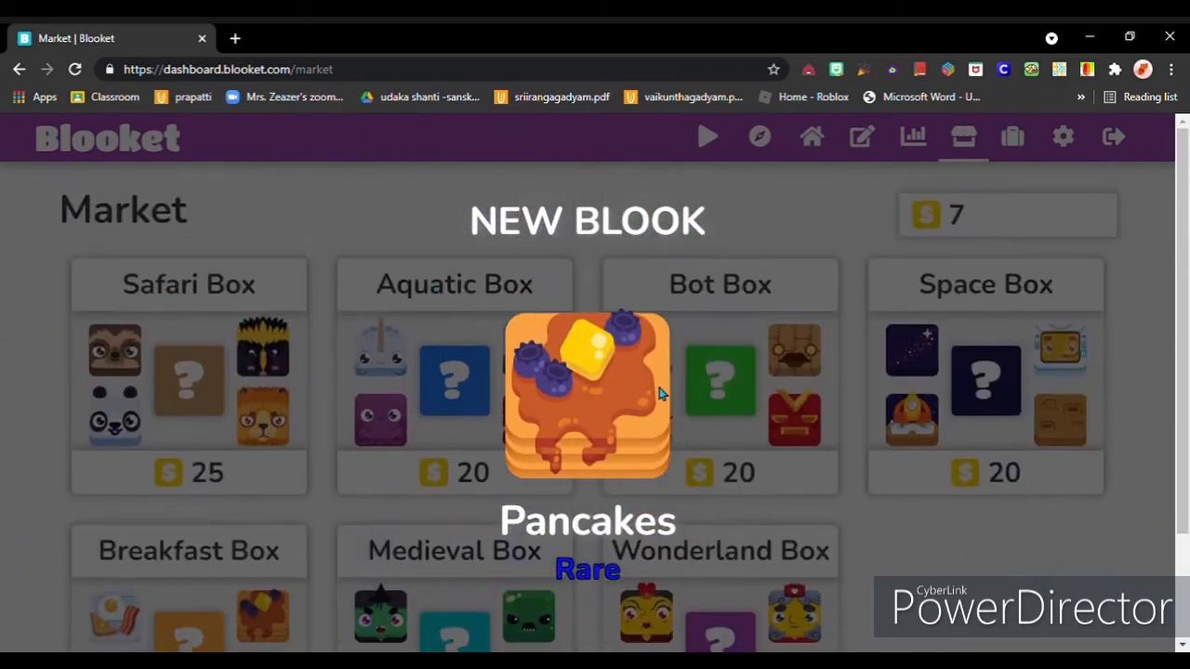
mouse_move(667, 181)
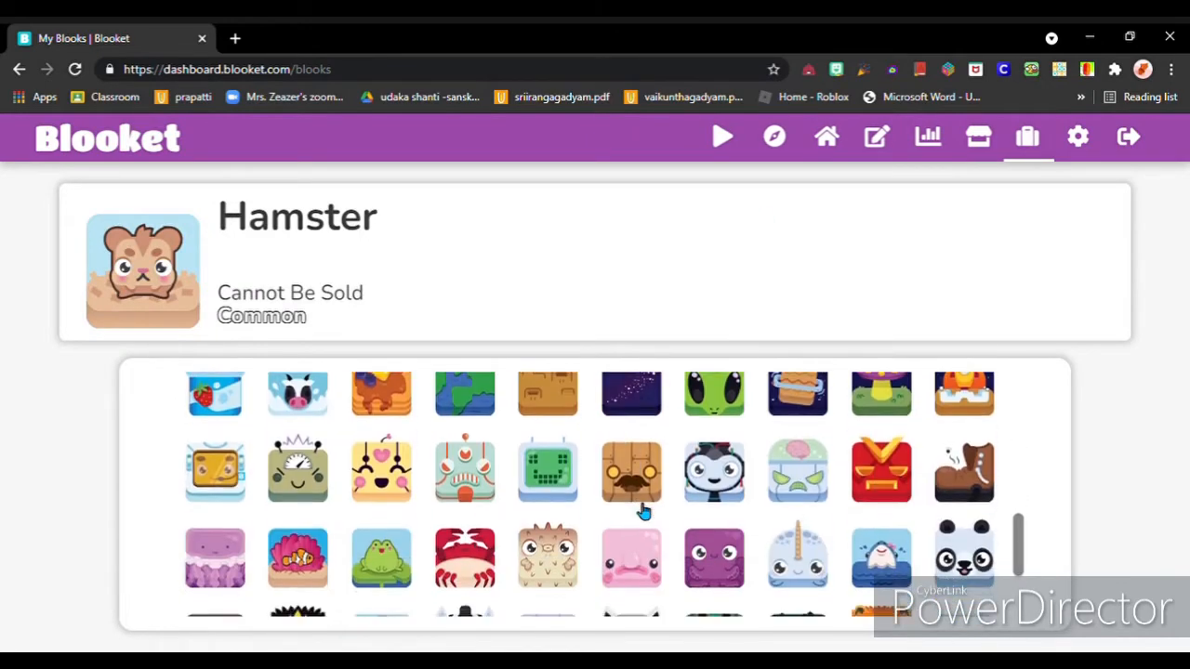
Sell one Pufferfish blook for 20 tokens with sell quantity 1
scroll("down", 3)
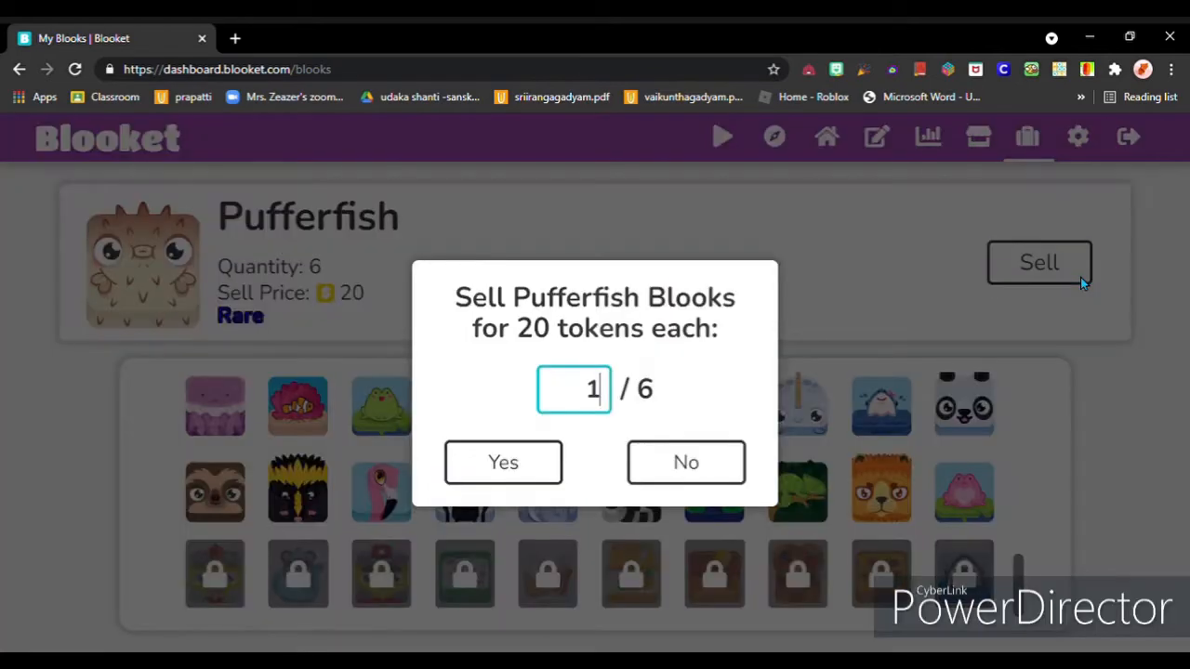
type("0")
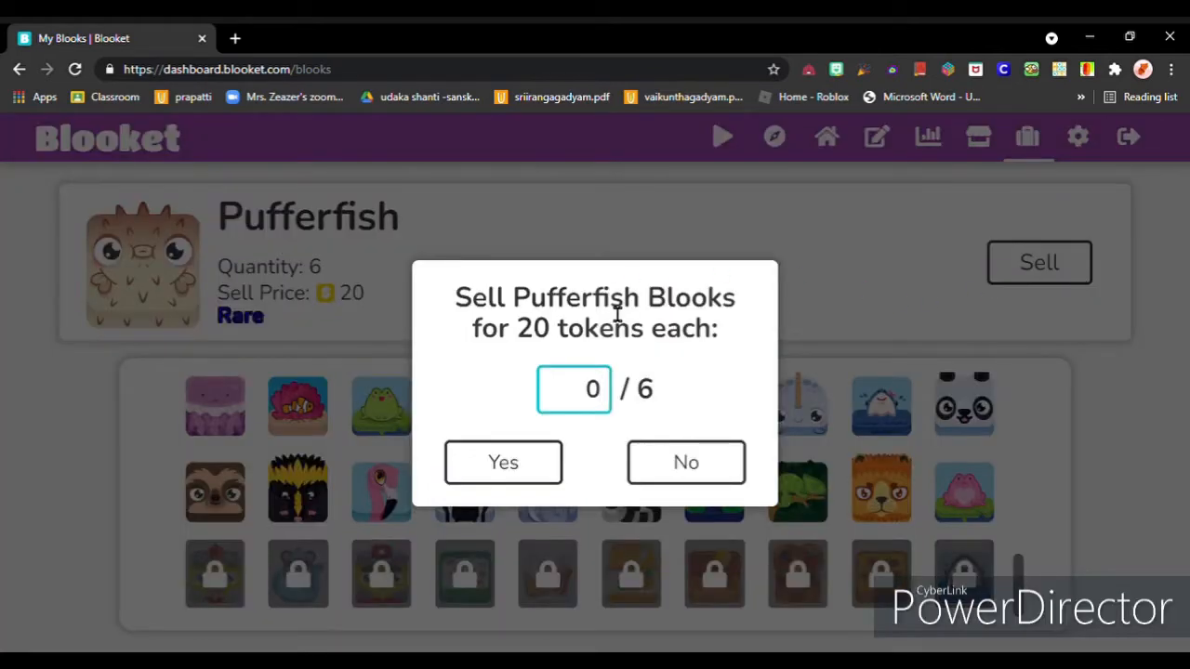
type("1")
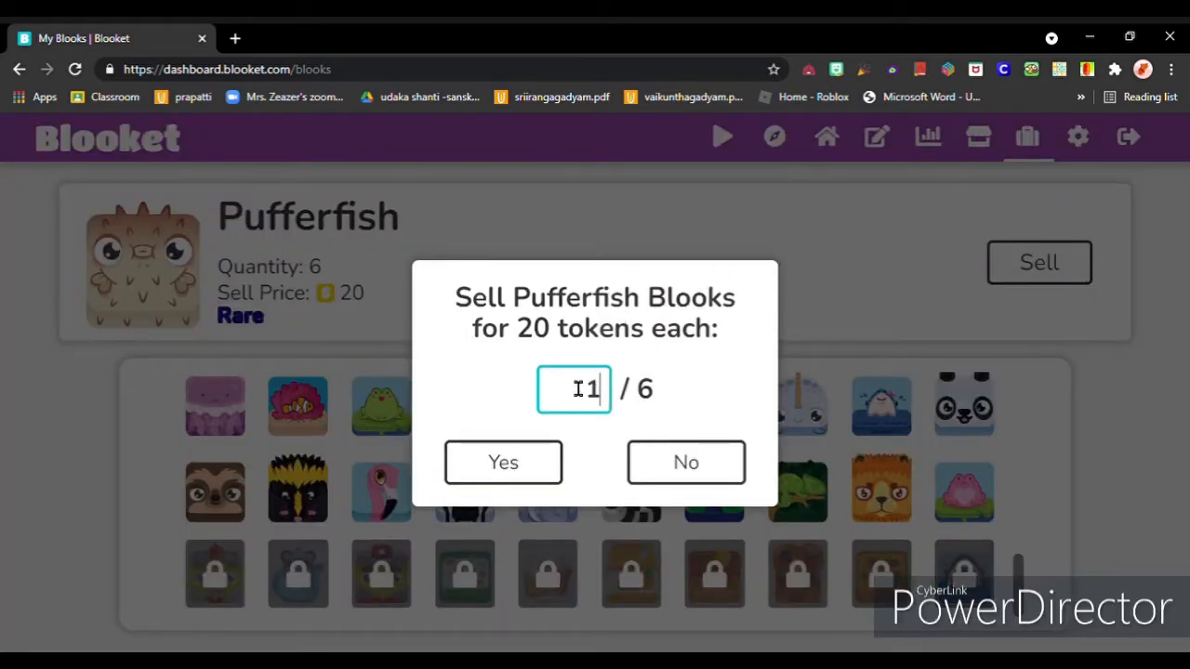
left_click(502, 462)
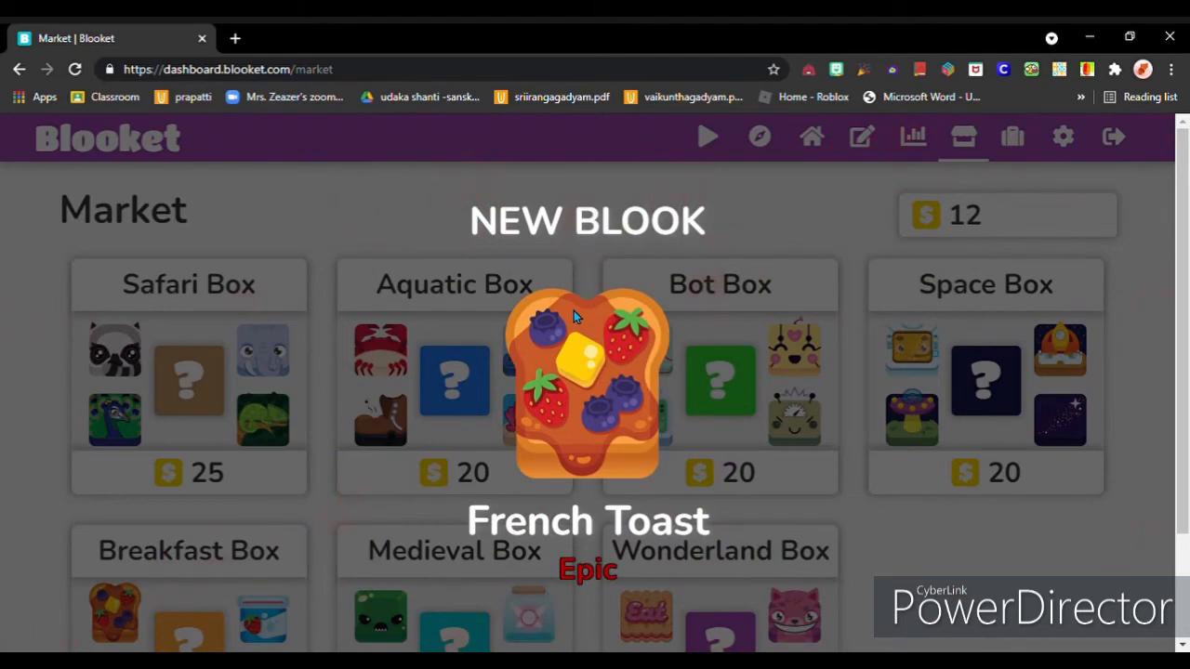
mouse_move(606, 258)
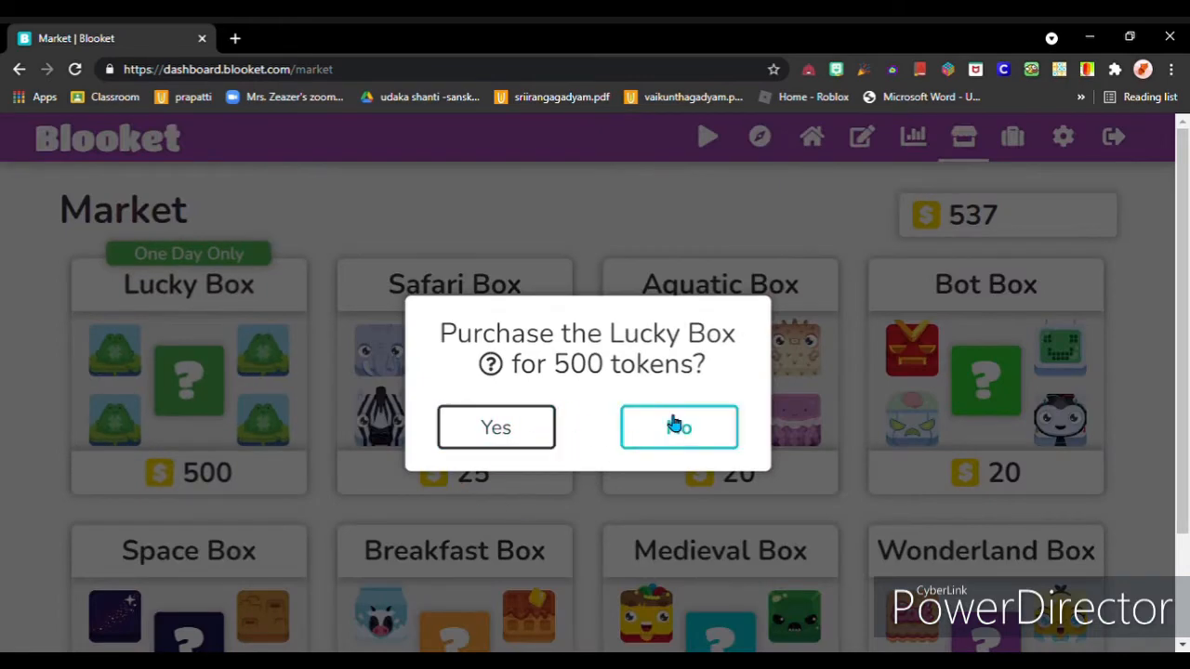
Decline the Lucky Box first, then buy it for 500 tokens, leaving 37
left_click(679, 426)
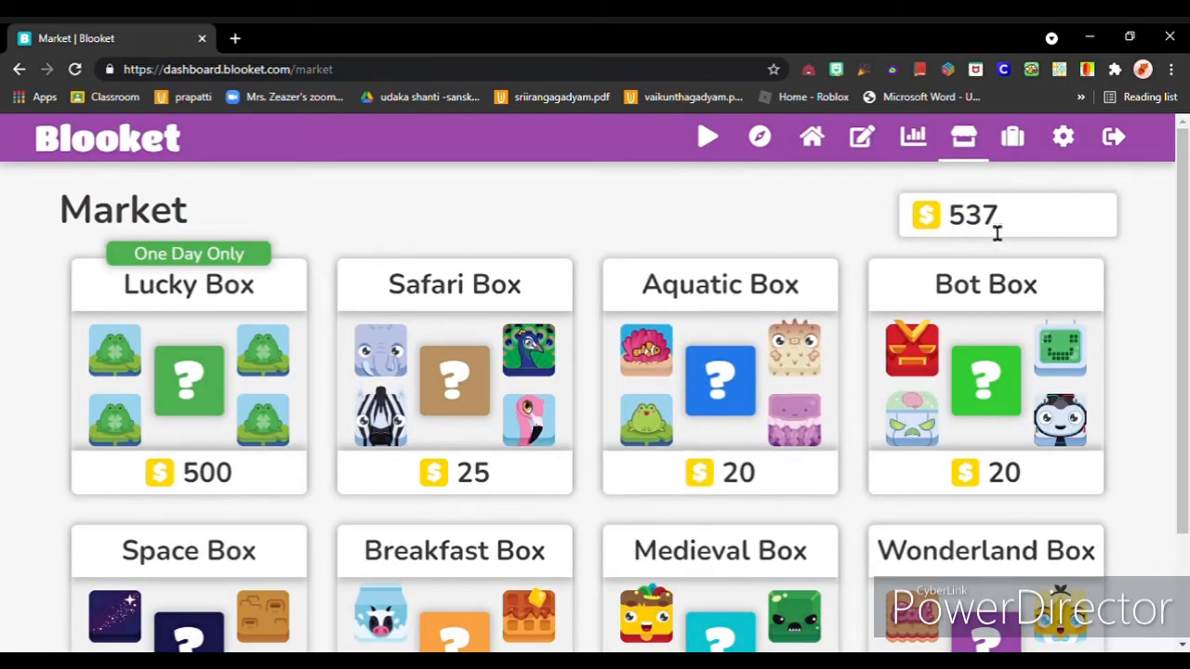
mouse_move(1011, 244)
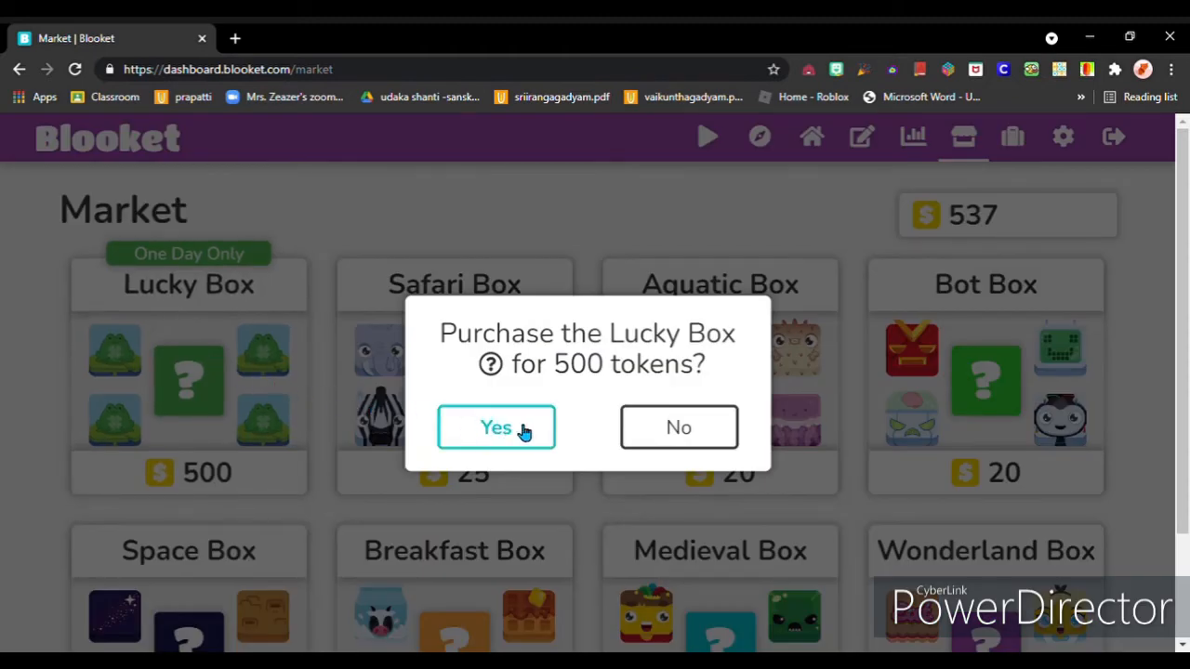
mouse_move(529, 430)
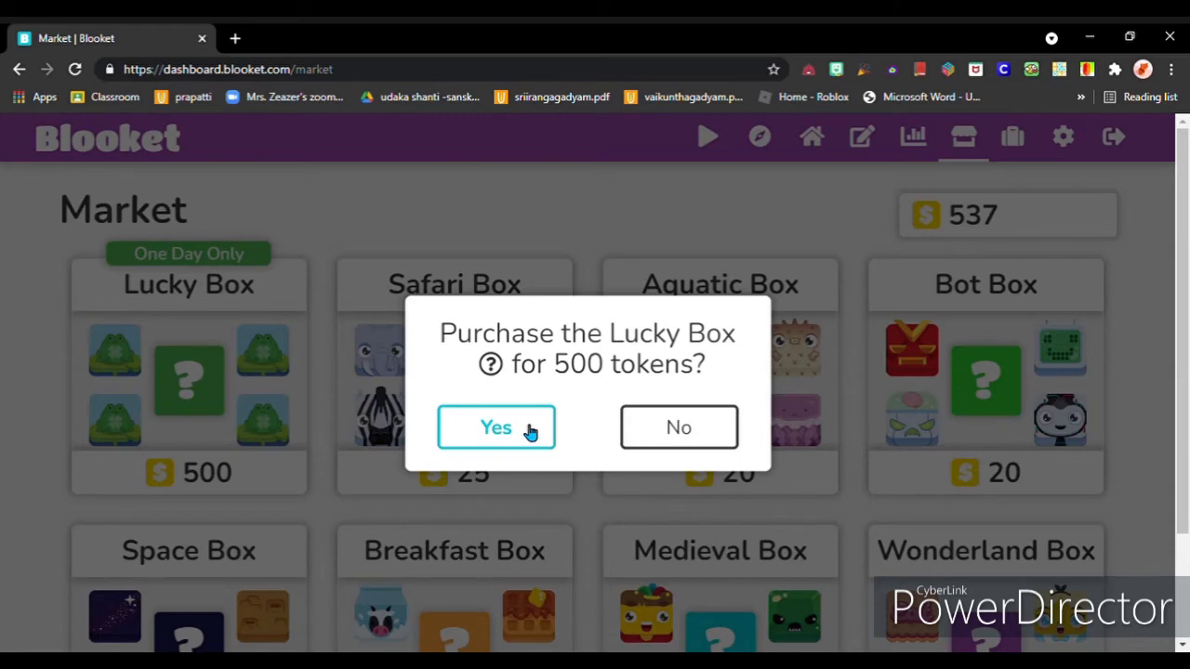
left_click(496, 428)
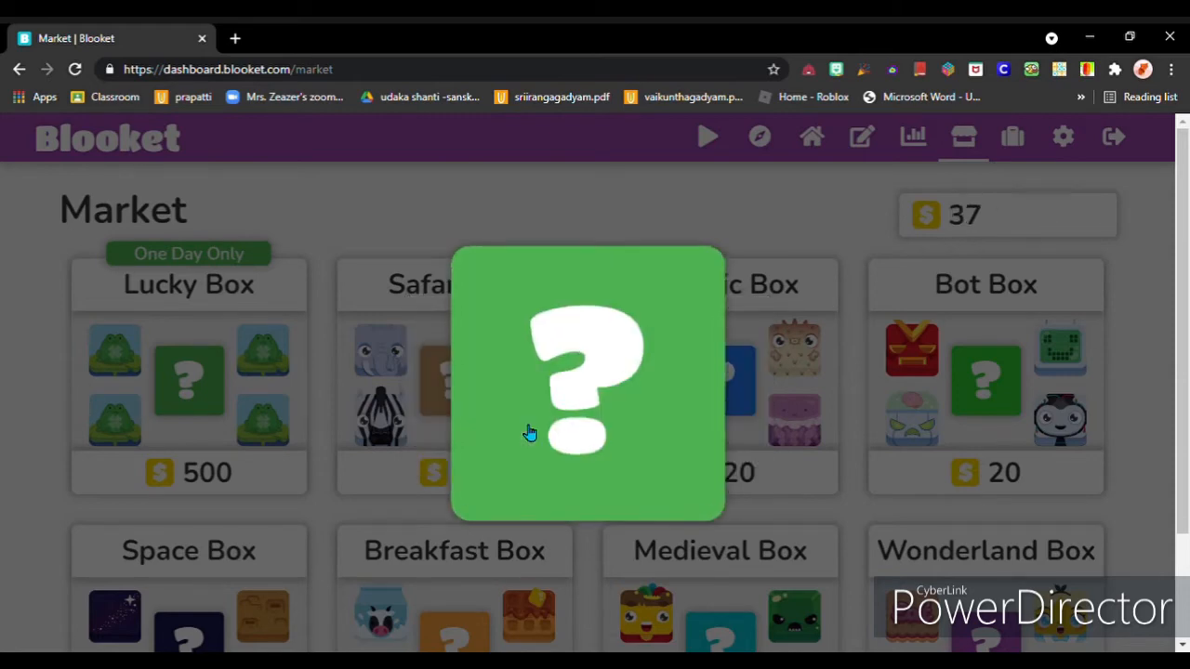
mouse_move(646, 328)
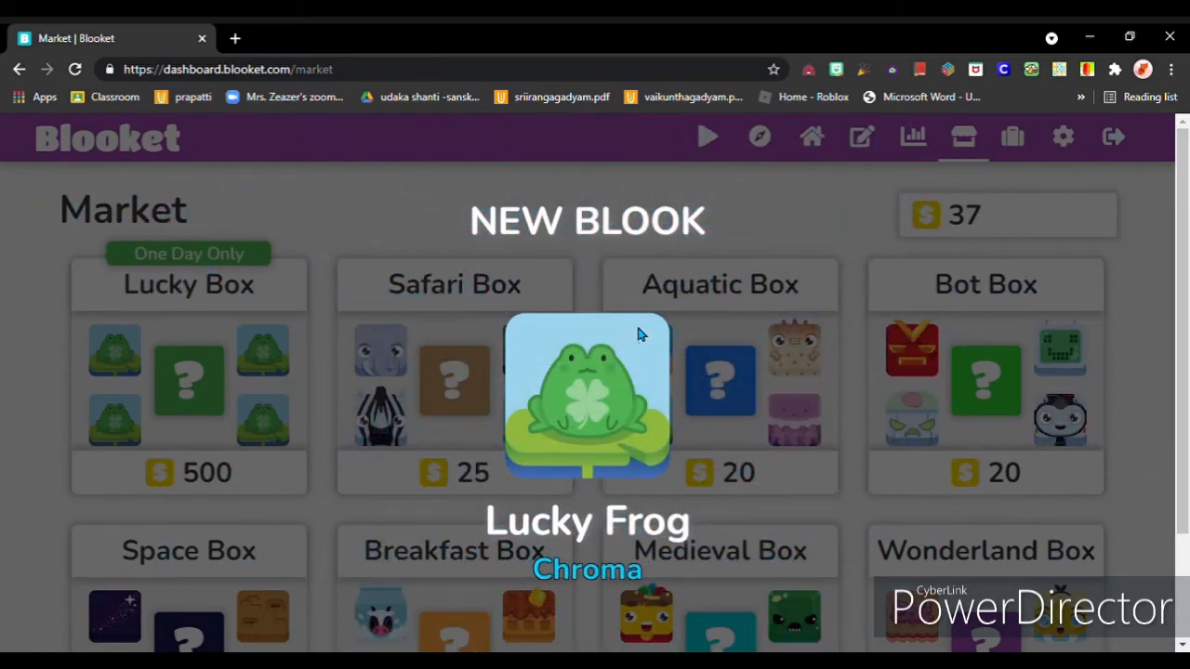
mouse_move(753, 595)
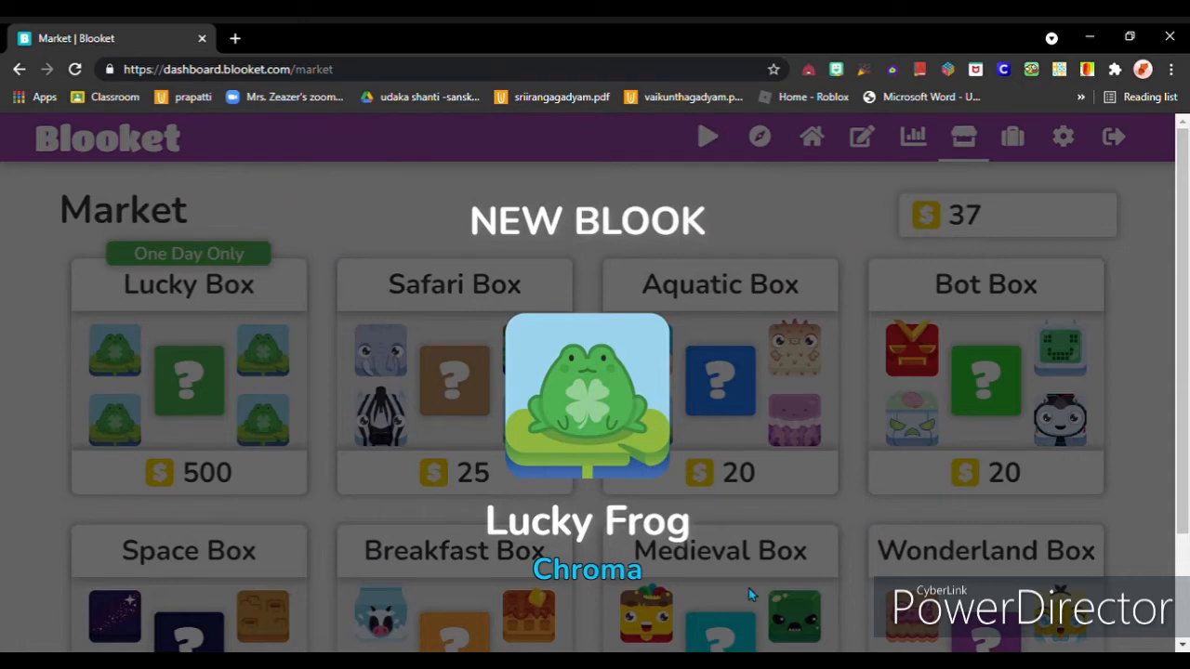
mouse_move(583, 606)
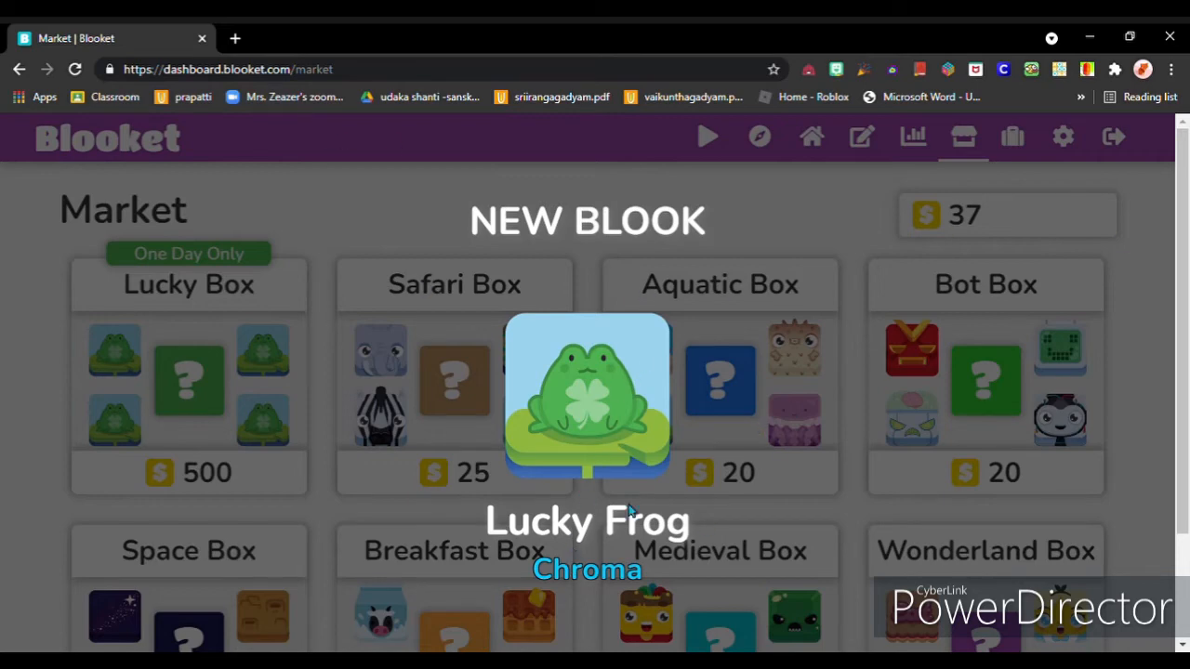
mouse_move(498, 249)
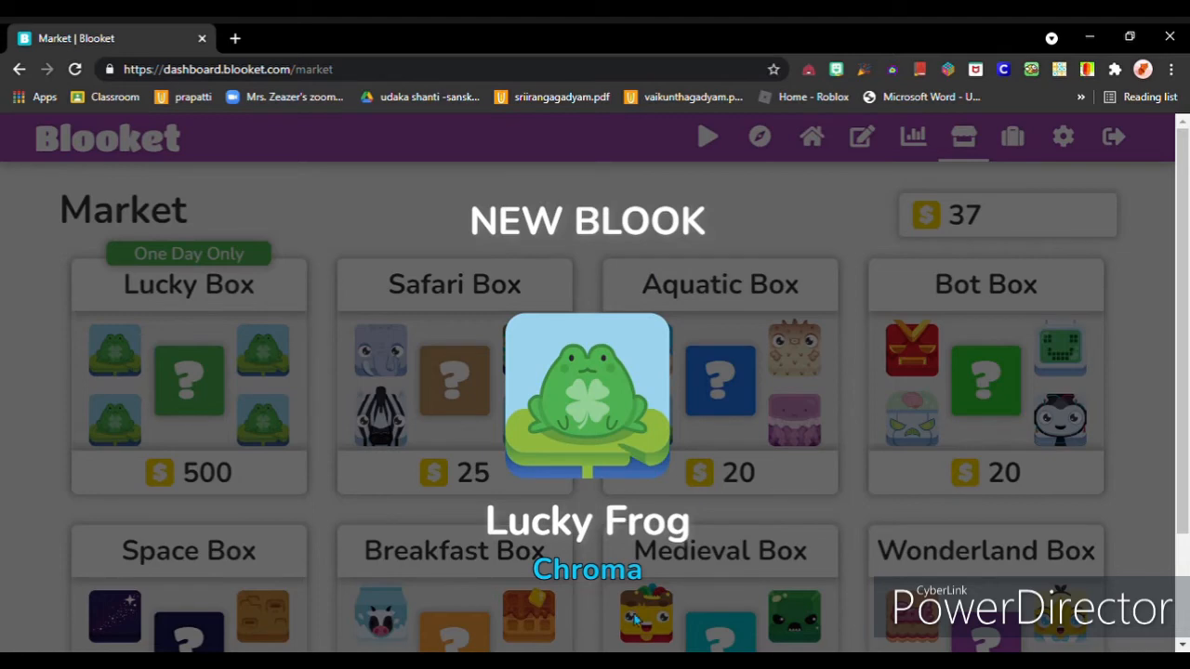
mouse_move(813, 214)
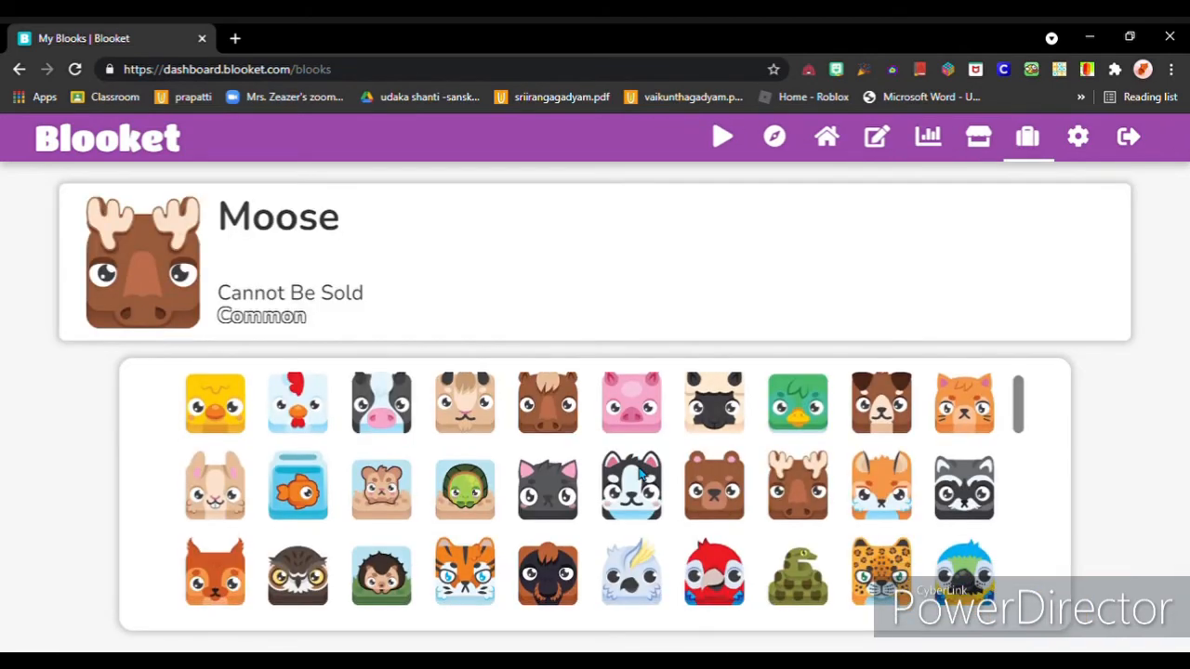
View the Chroma Lucky Frog, Zebra and Lucky Frog details in My Blooks
scroll("down", 3)
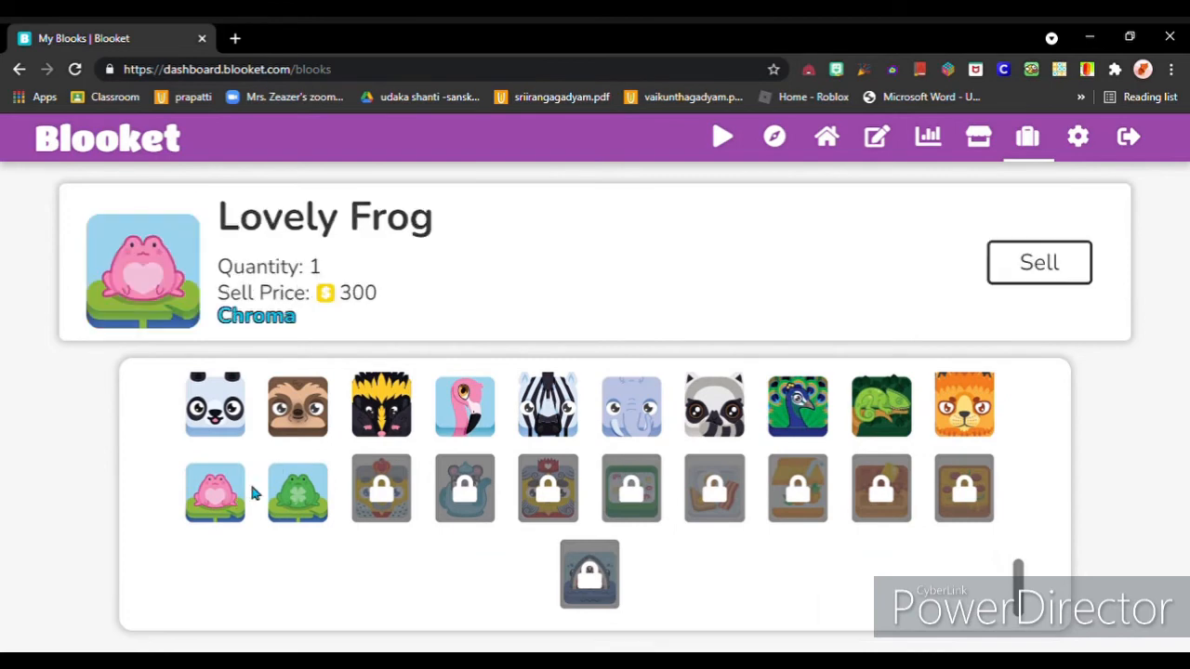
left_click(298, 493)
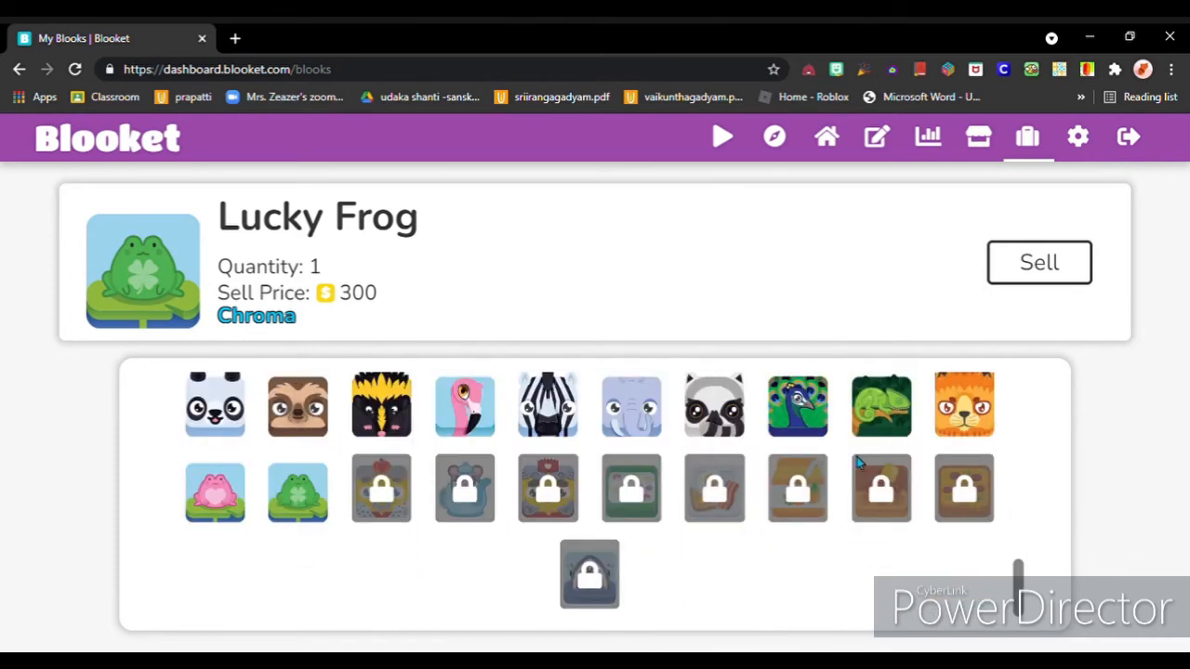
mouse_move(858, 462)
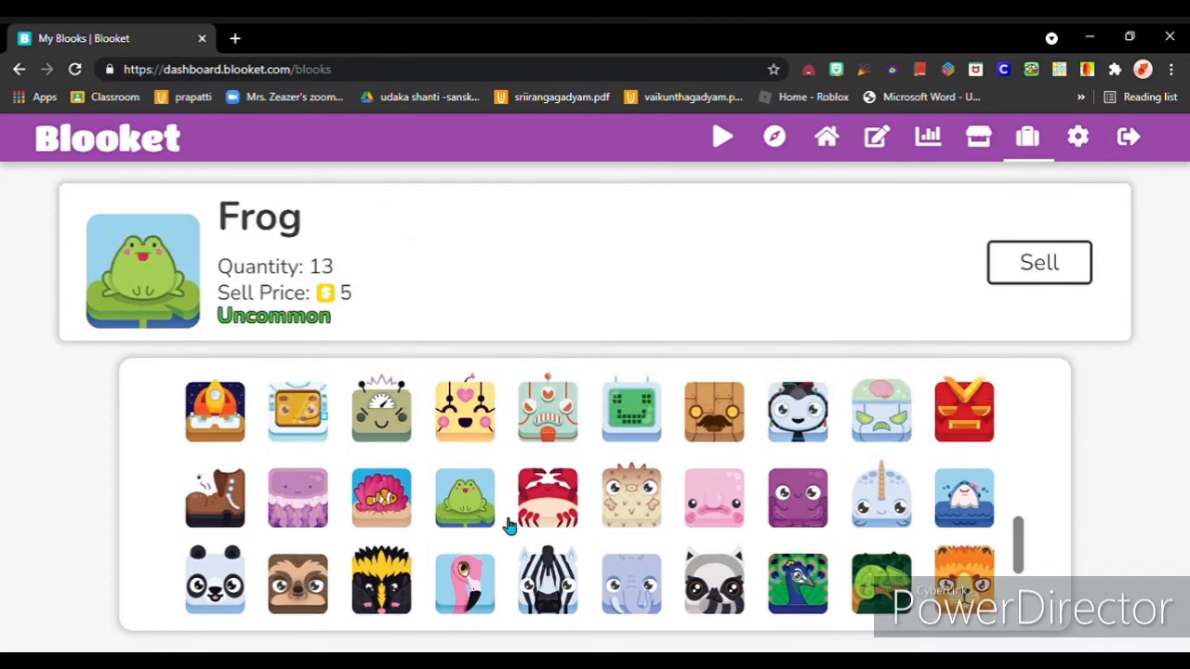
scroll("down", 3)
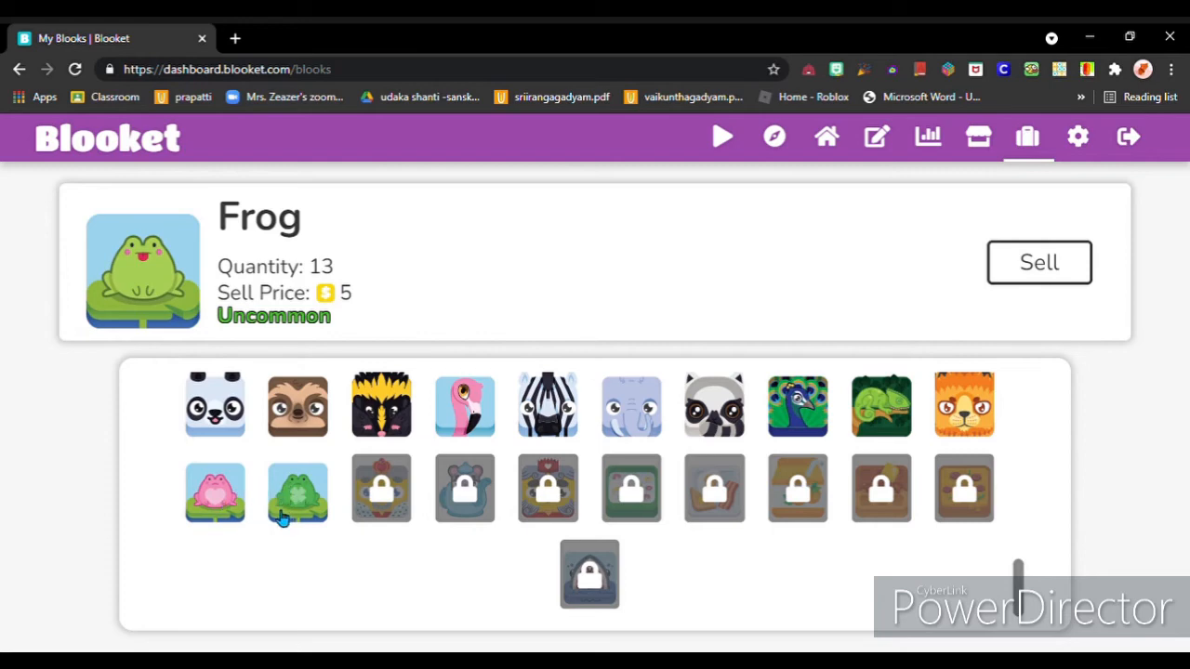
left_click(547, 404)
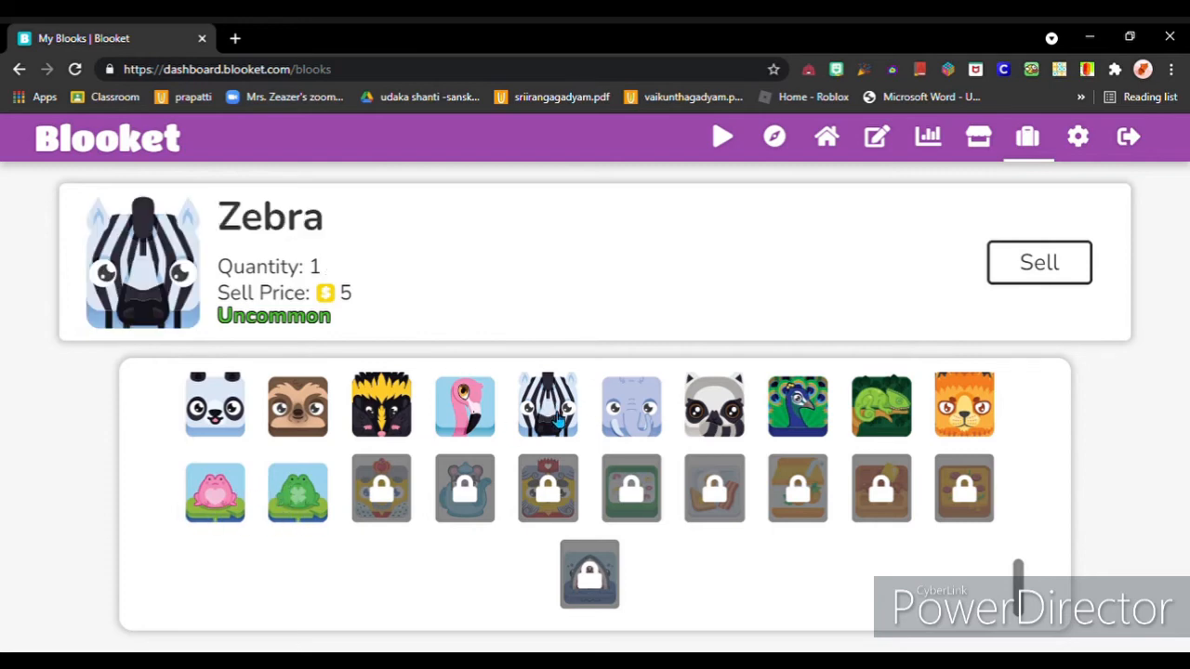
left_click(215, 493)
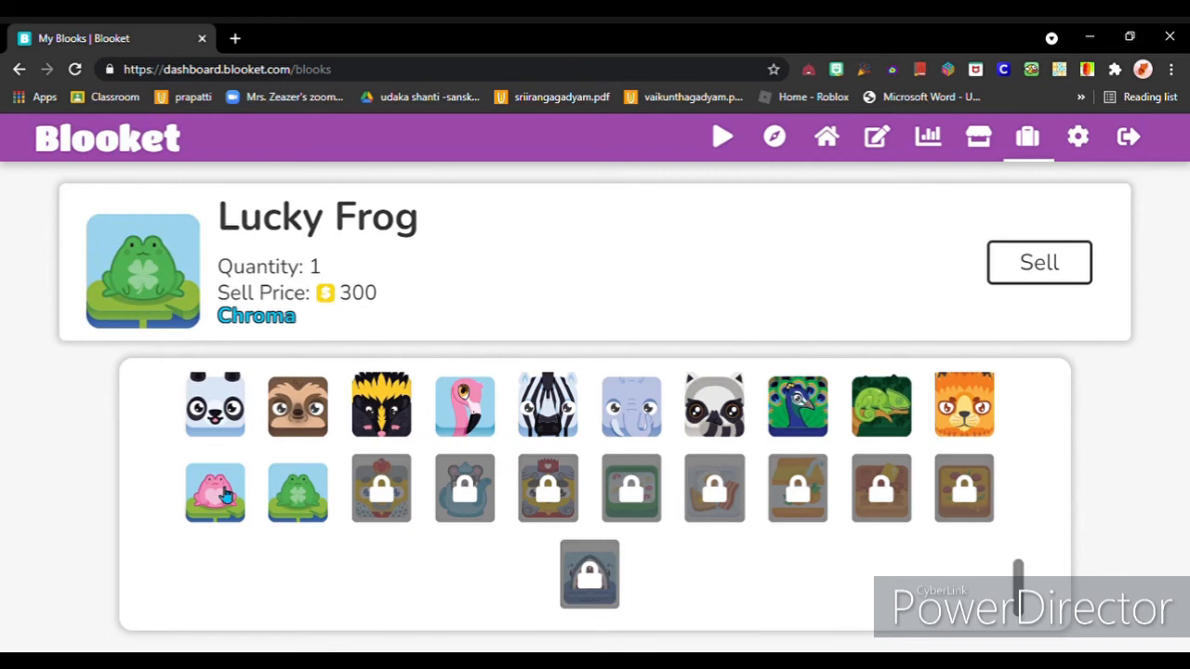
mouse_move(542, 347)
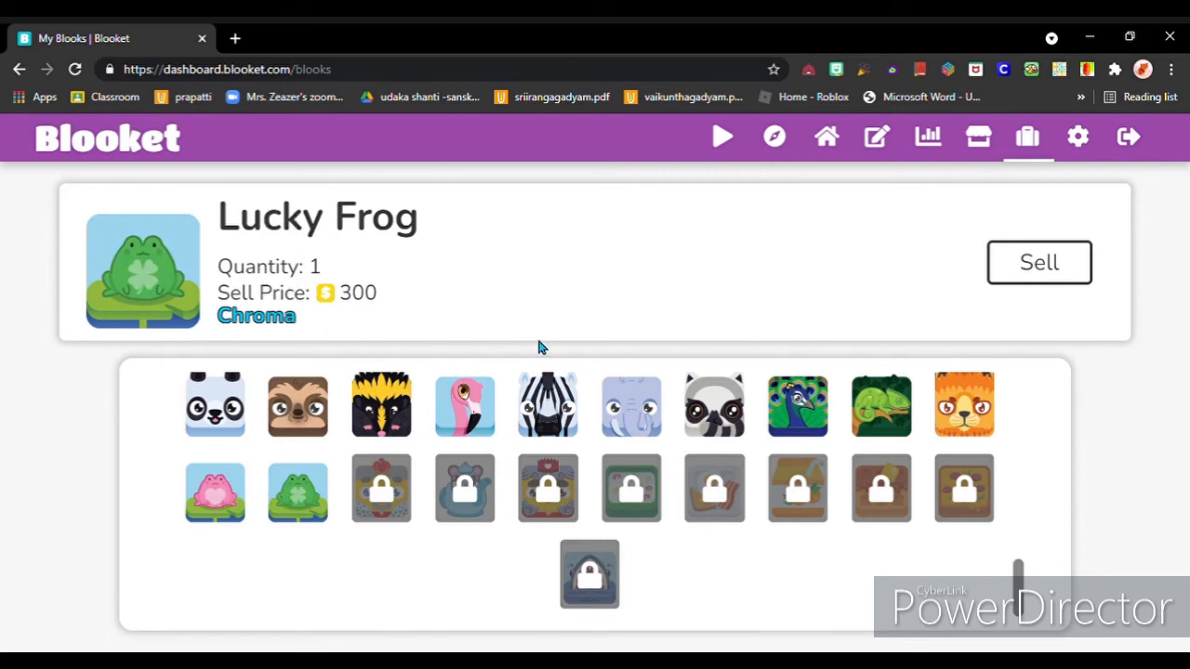
mouse_move(760, 270)
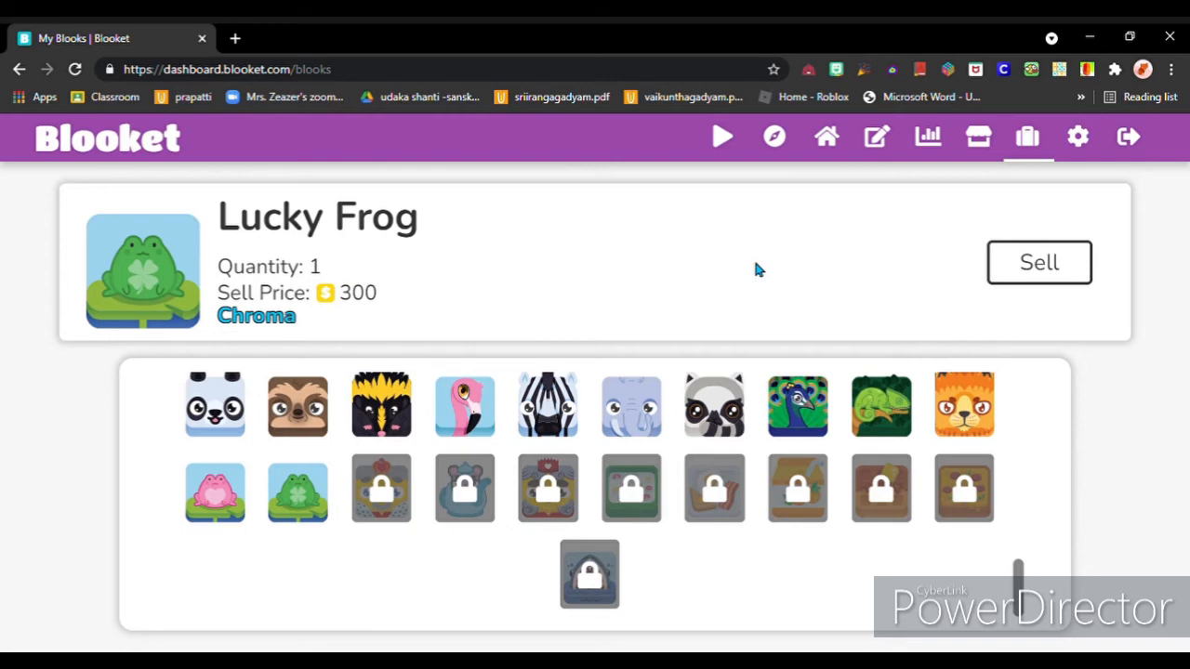
mouse_move(1101, 119)
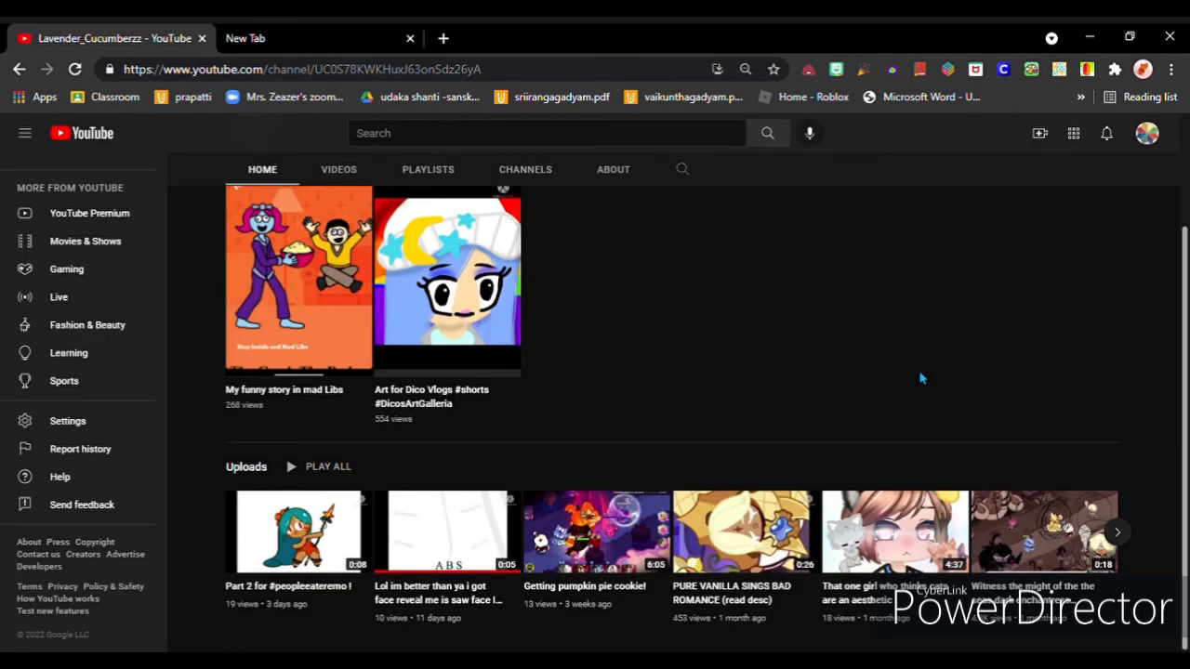
mouse_move(883, 297)
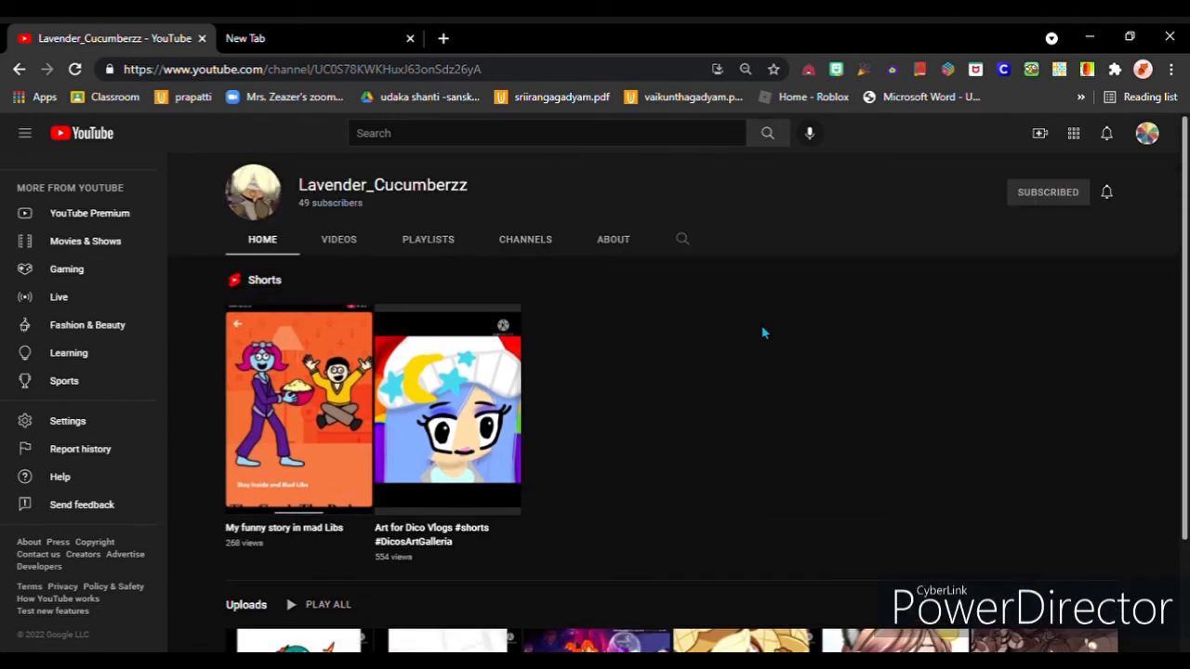
mouse_move(356, 188)
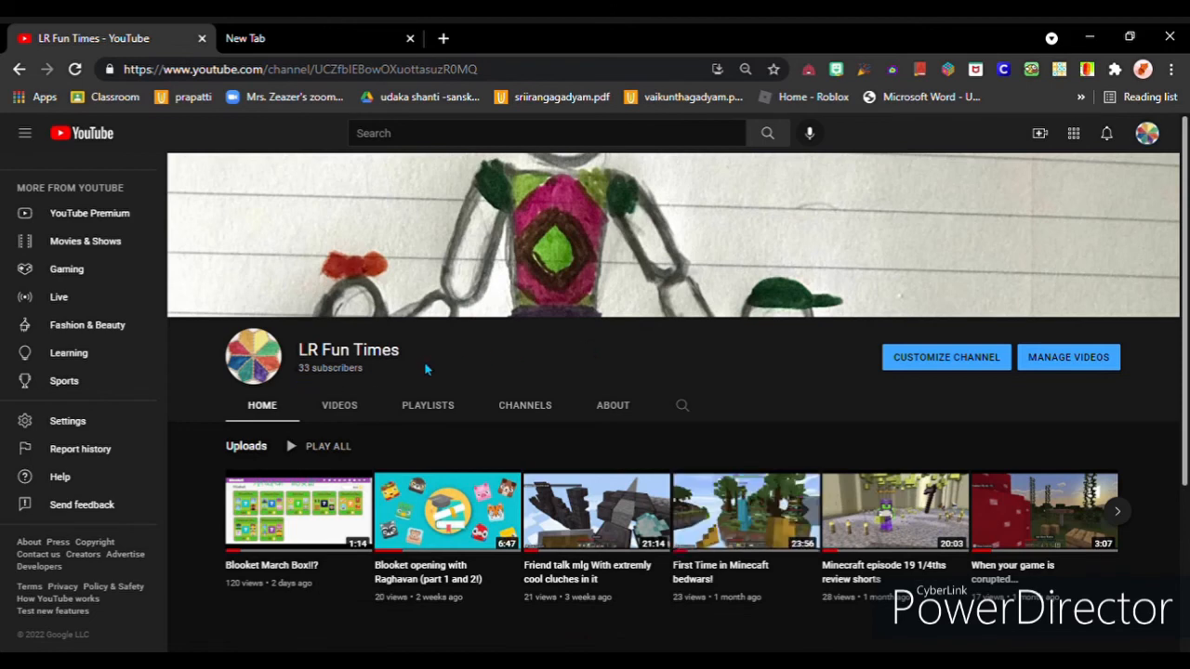
Highlight the 33-subscriber count on the LR Fun Times channel page
double_click(330, 368)
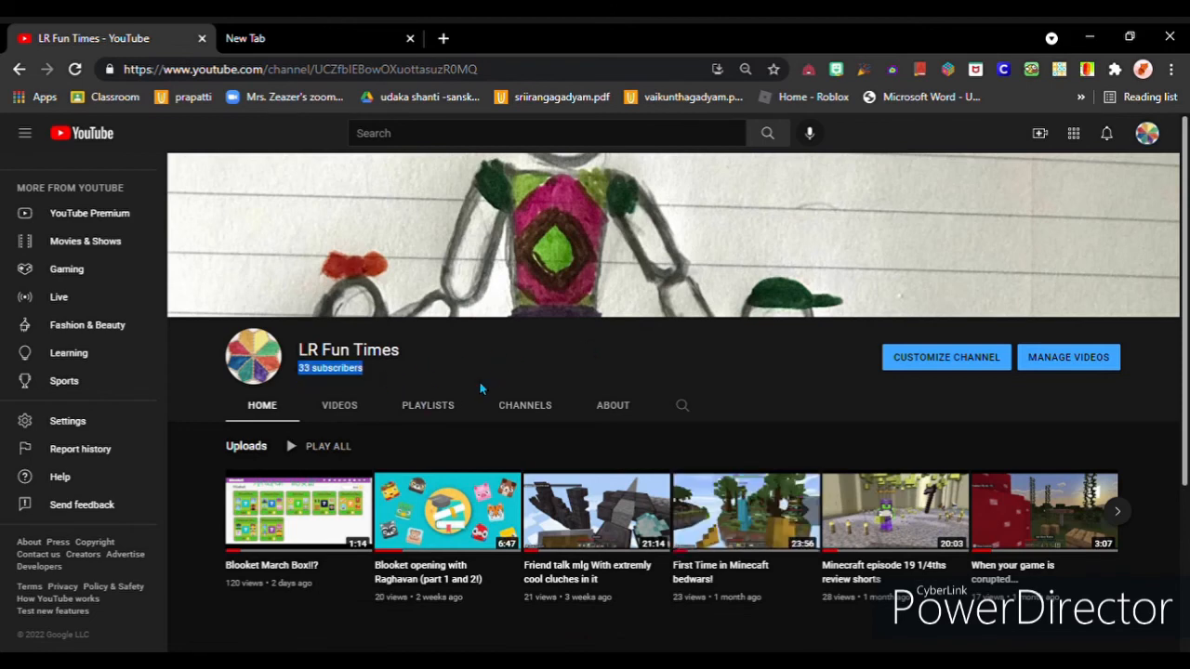
mouse_move(536, 383)
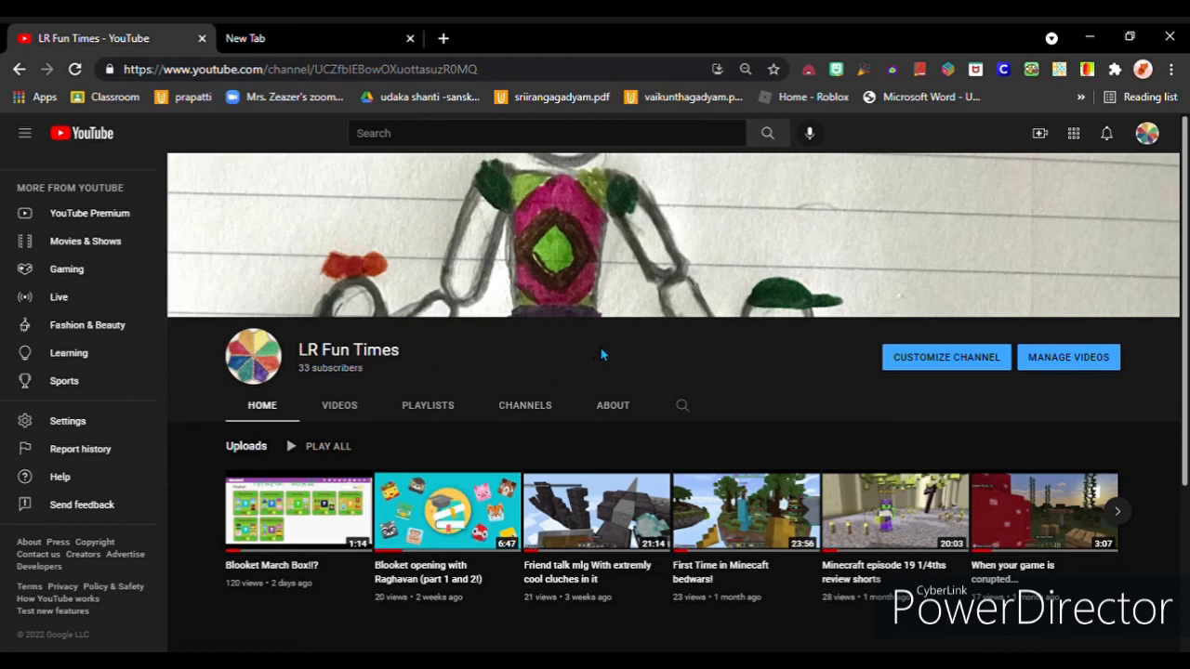
mouse_move(506, 367)
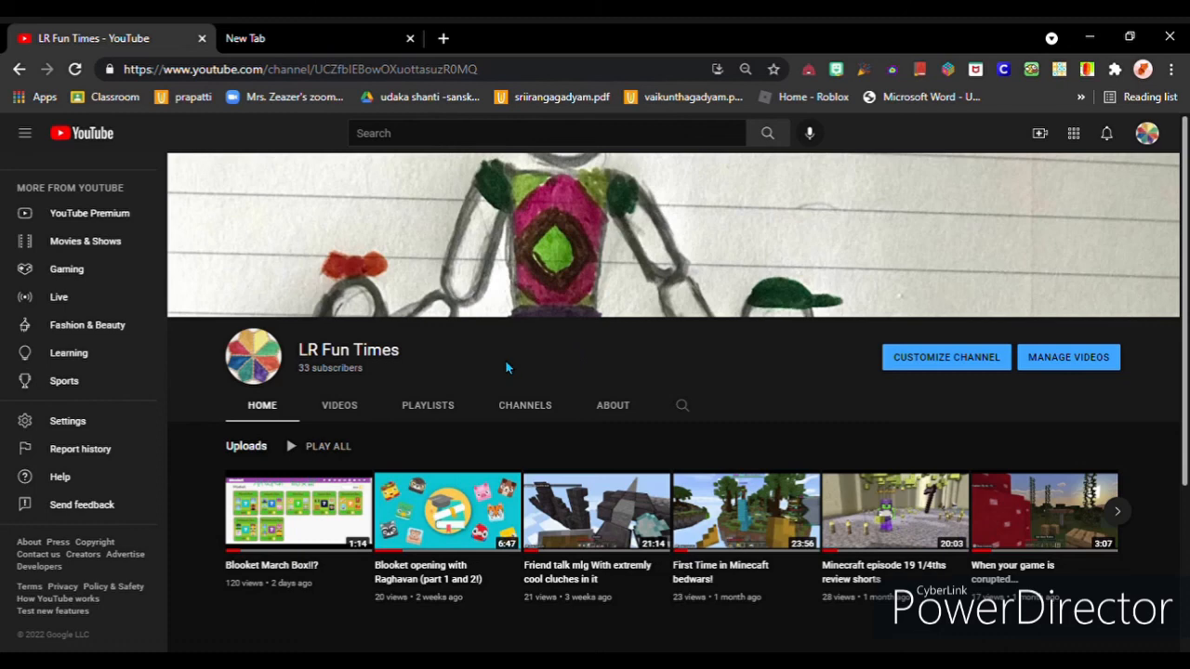
mouse_move(484, 381)
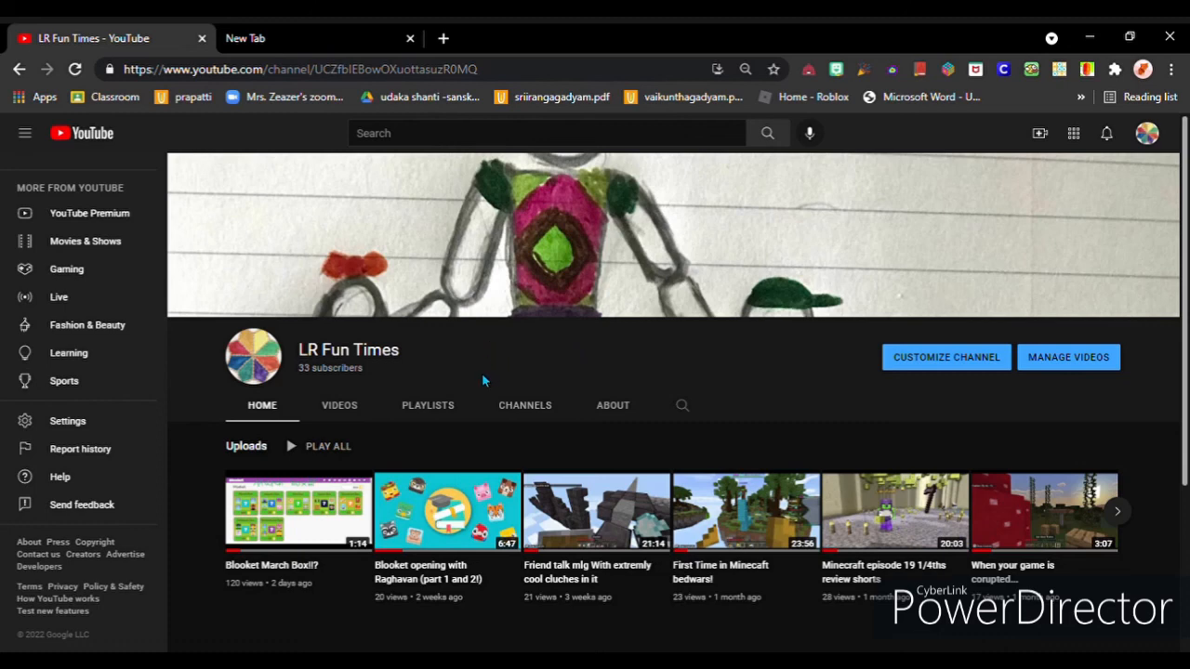
mouse_move(504, 378)
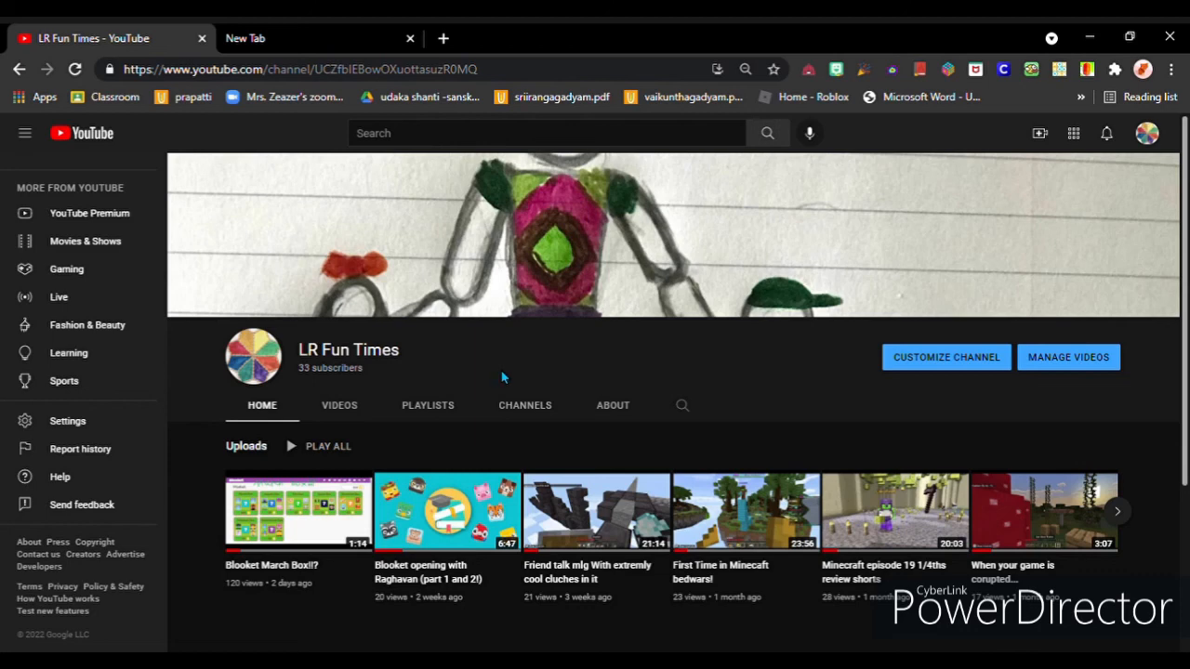
mouse_move(530, 356)
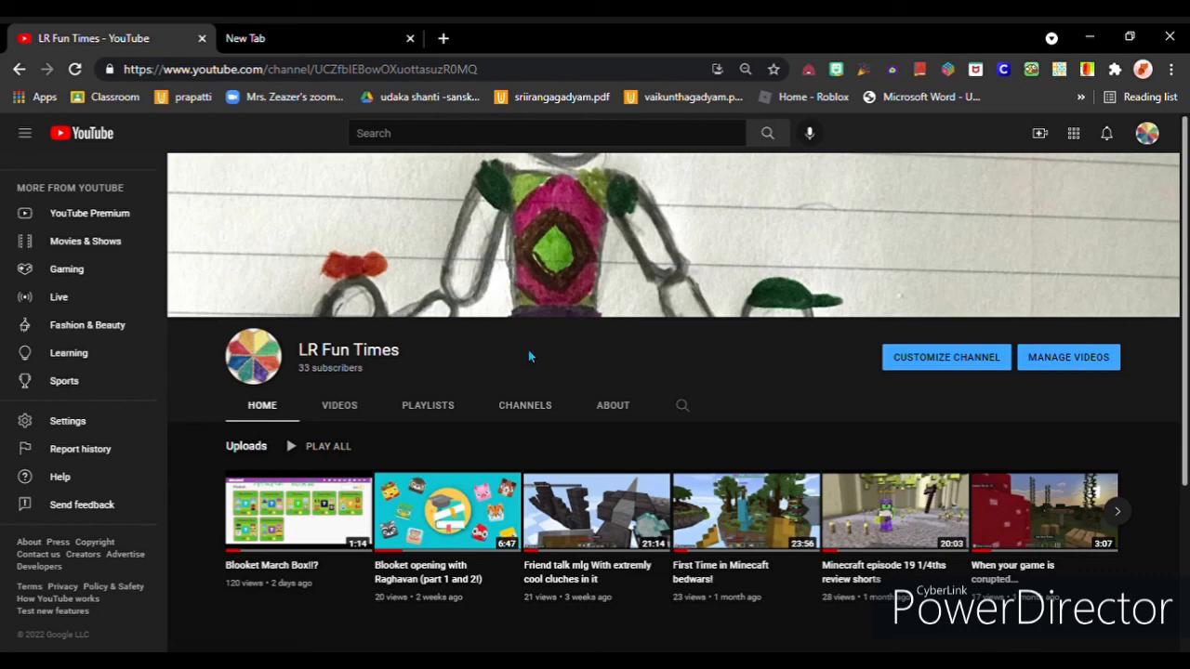
mouse_move(1107, 133)
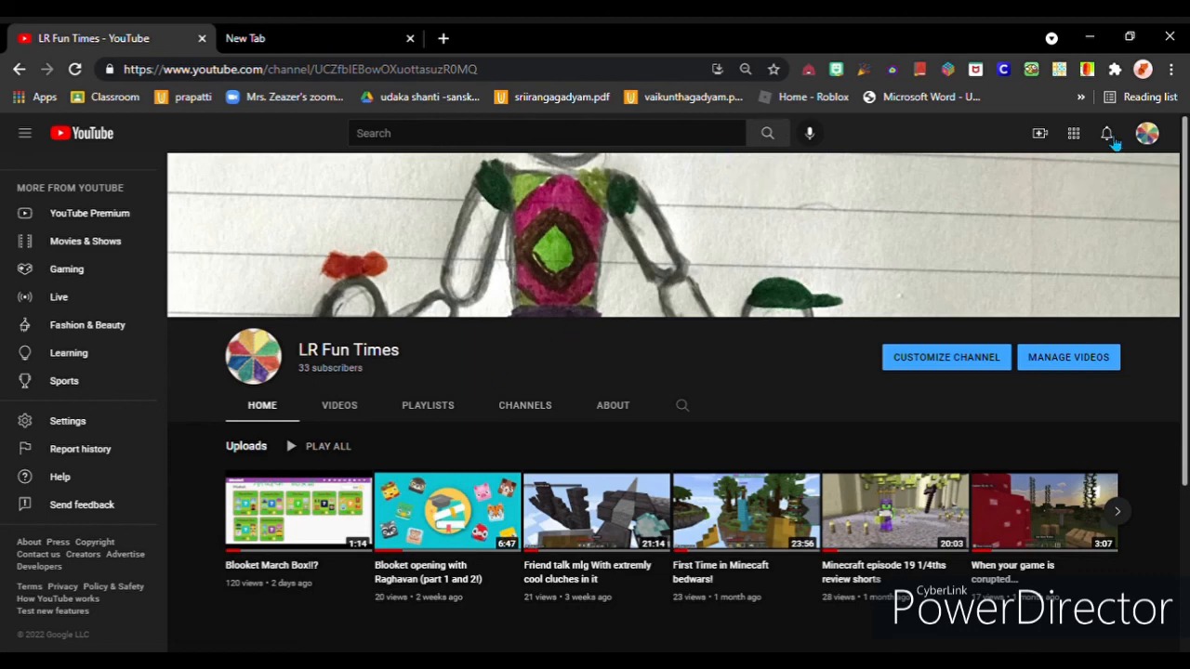